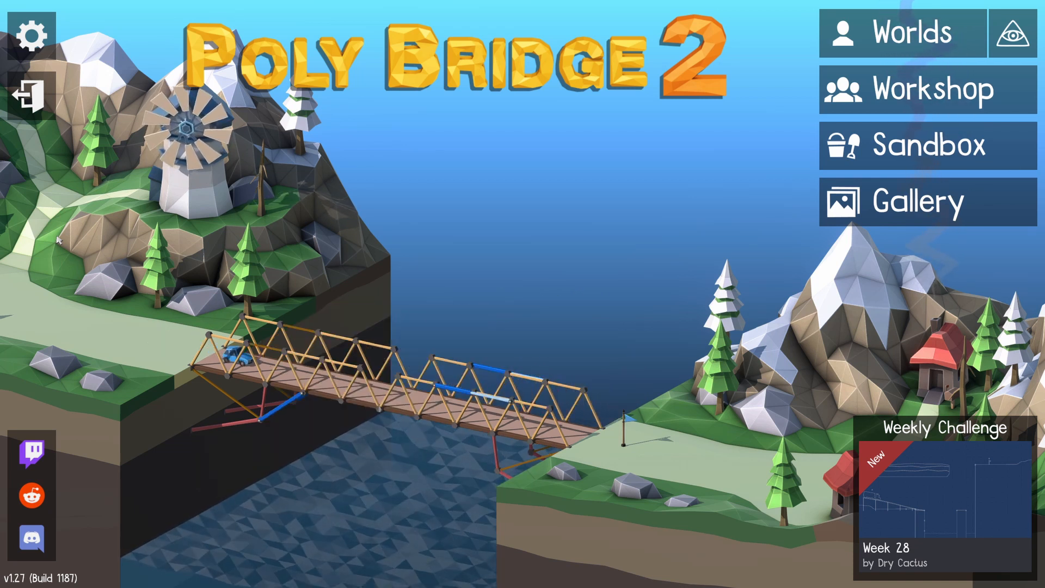
Start a new empty sandbox level from the title screen
left_click(928, 145)
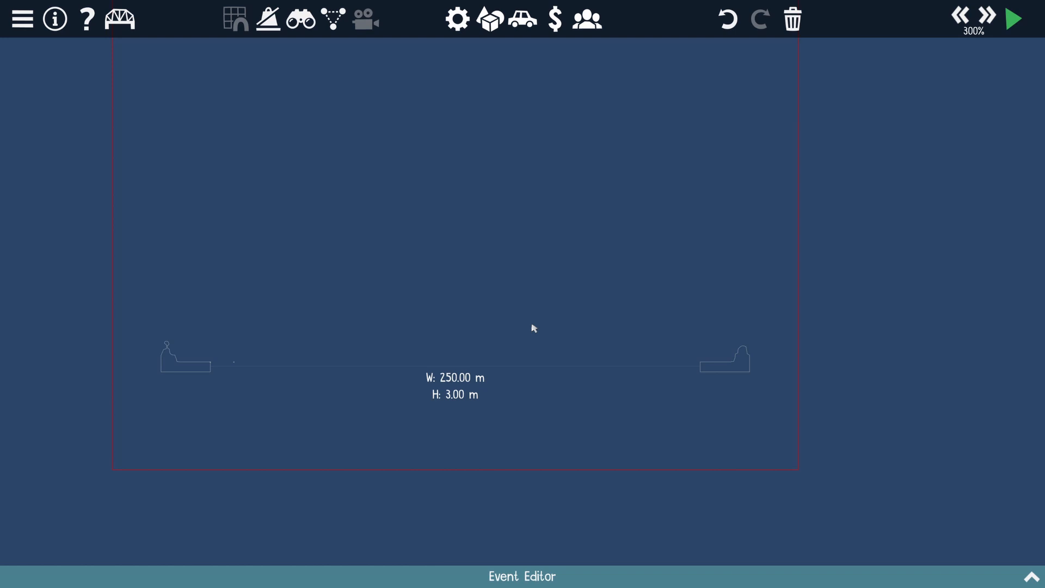
mouse_move(343, 318)
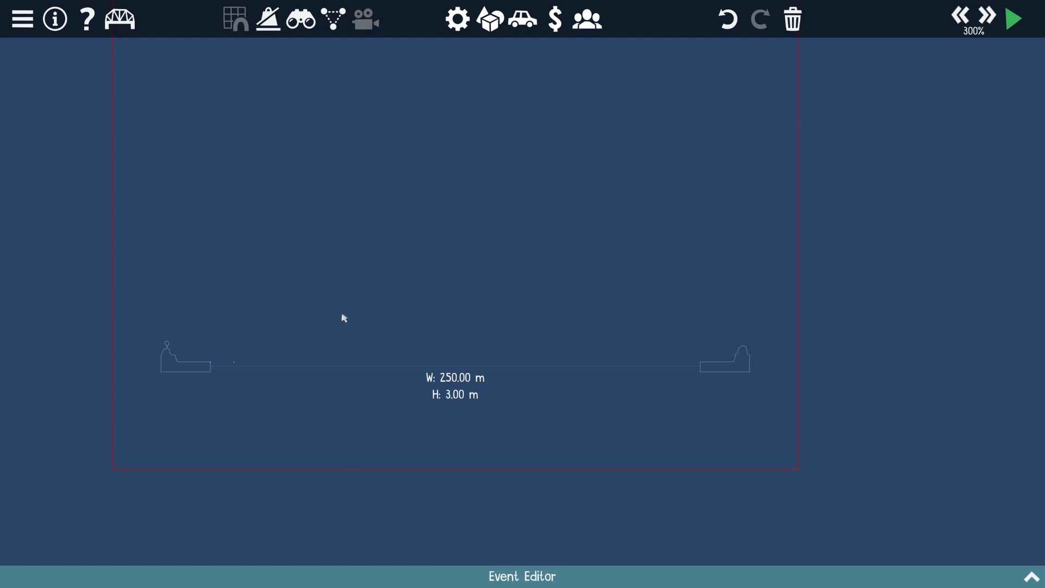
mouse_move(304, 342)
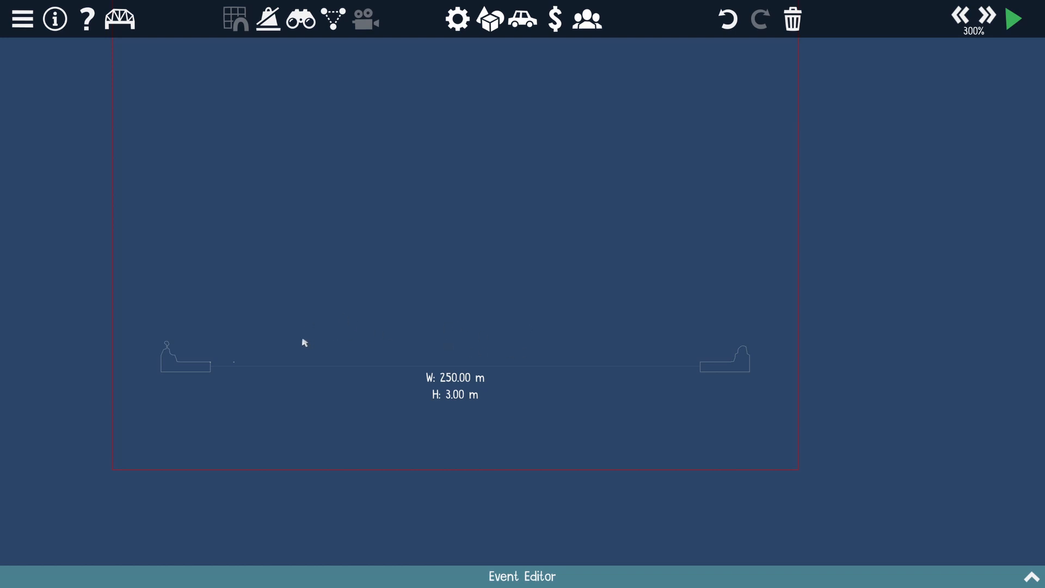
Move the left-bank anchor further left to X -8.00
left_click(456, 18)
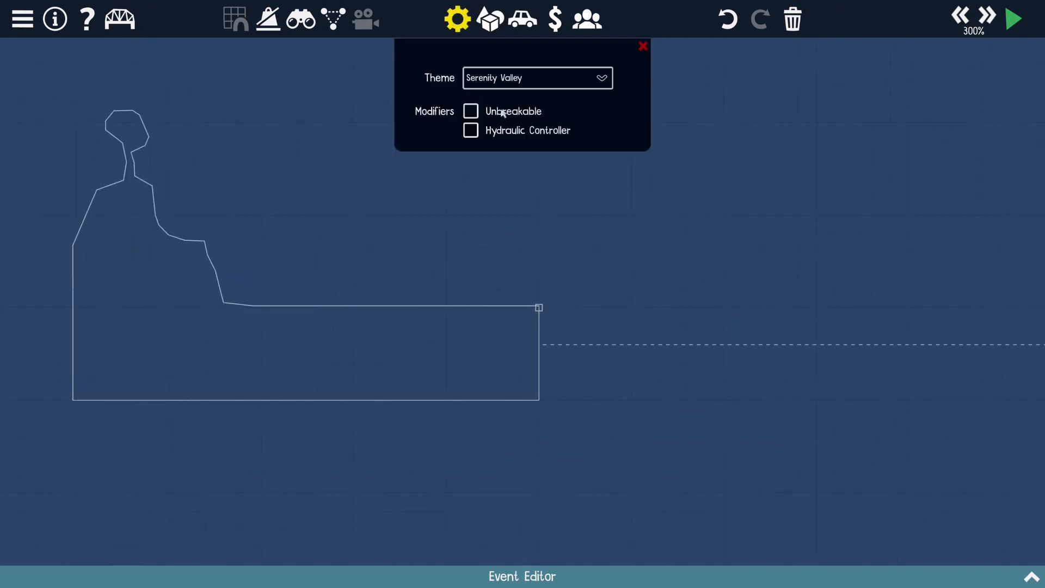
left_click(491, 19)
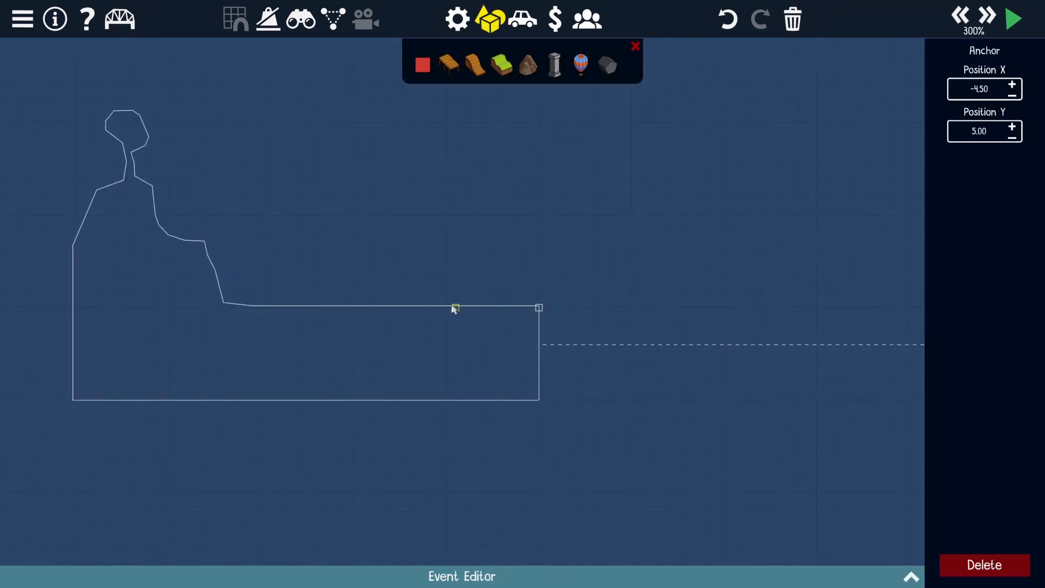
left_click_drag(455, 308, 443, 308)
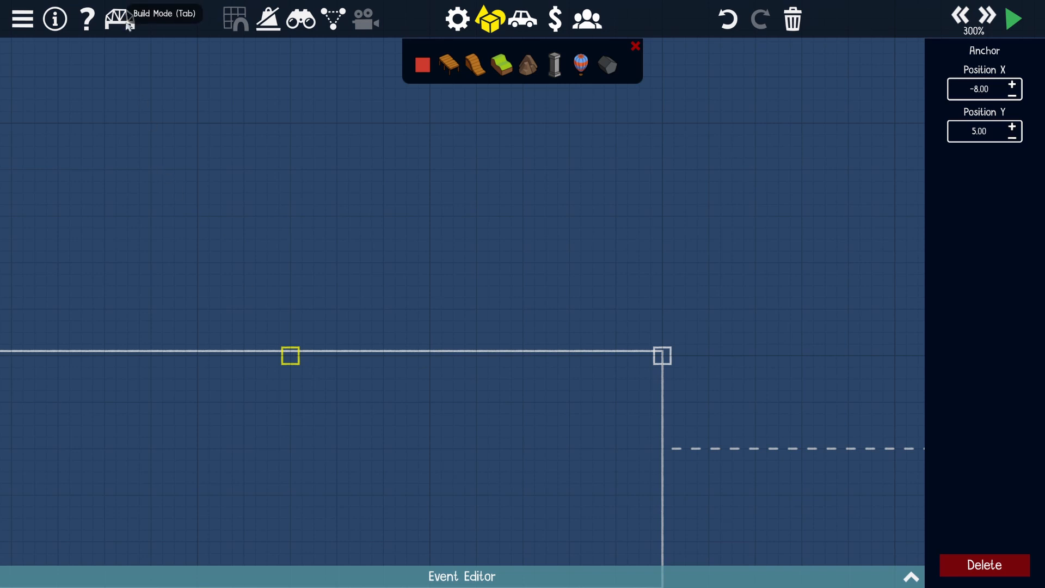
Choose Pine Mountains as the level theme in the gear settings
left_click(457, 19)
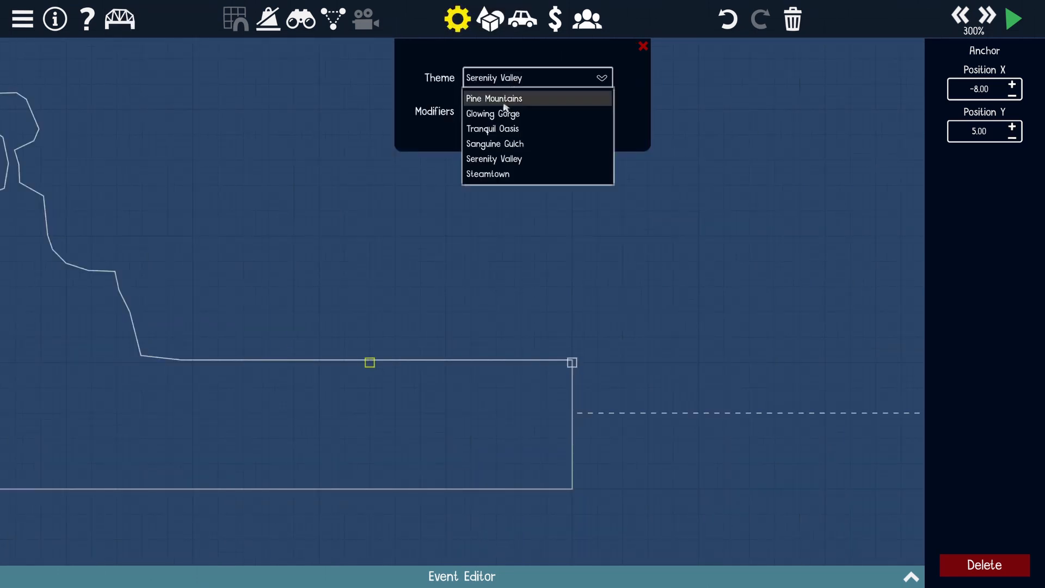
left_click(494, 98)
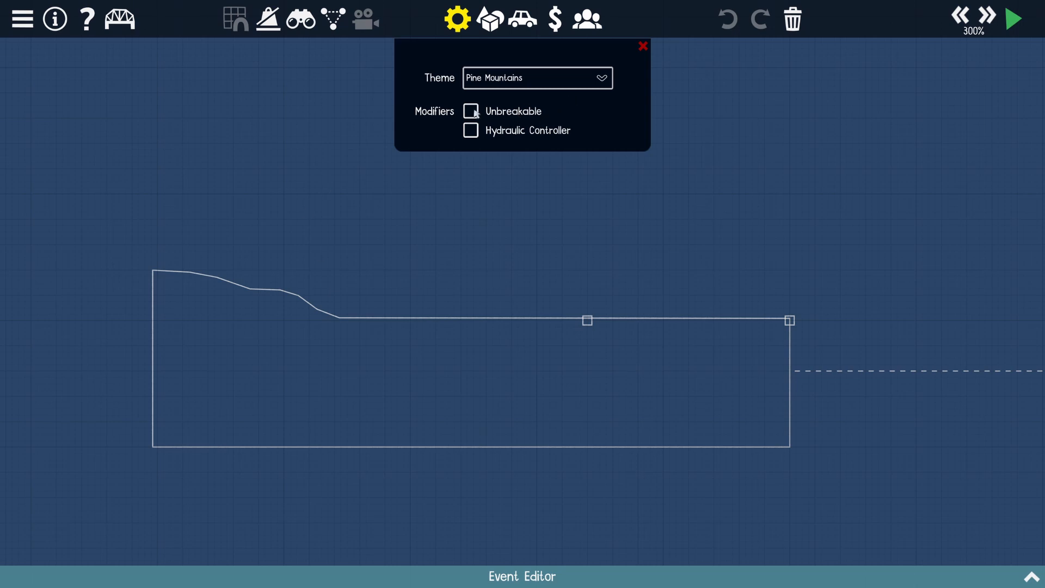
left_click(470, 111)
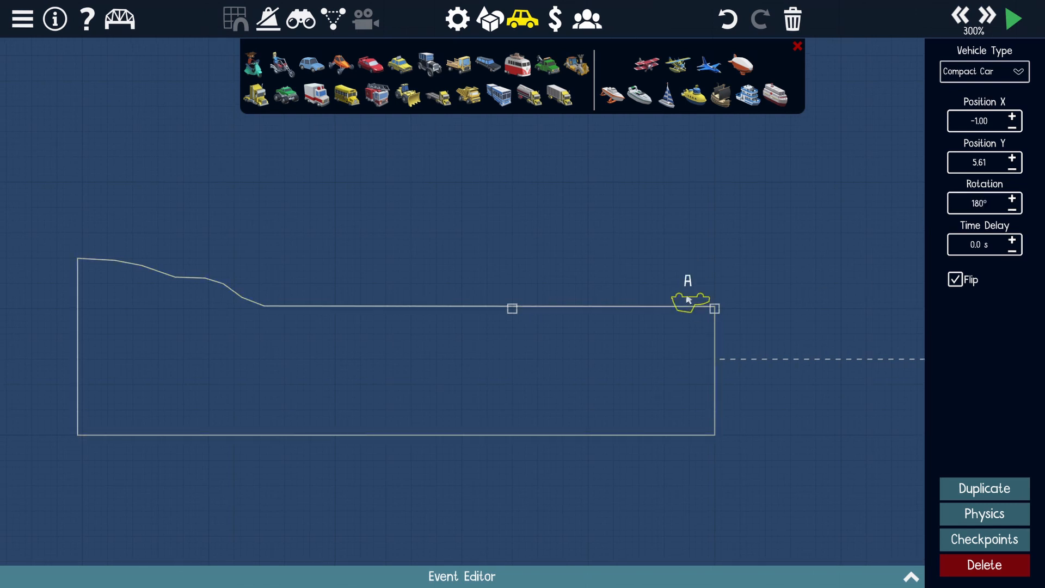
Shift the compact car left on the bank and lower its mass to 0.1 Pg
left_click_drag(690, 298, 691, 282)
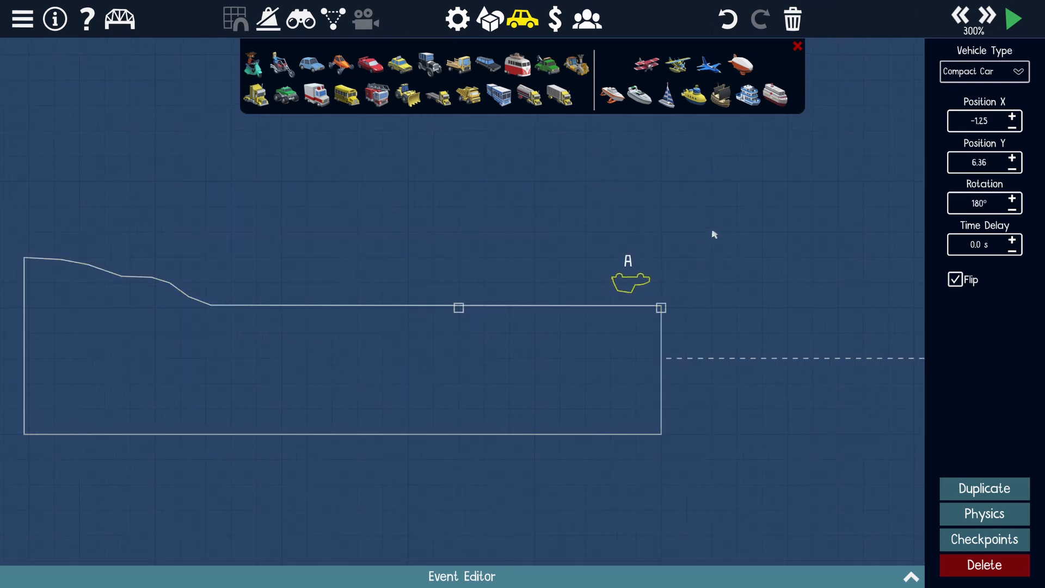
left_click(983, 513)
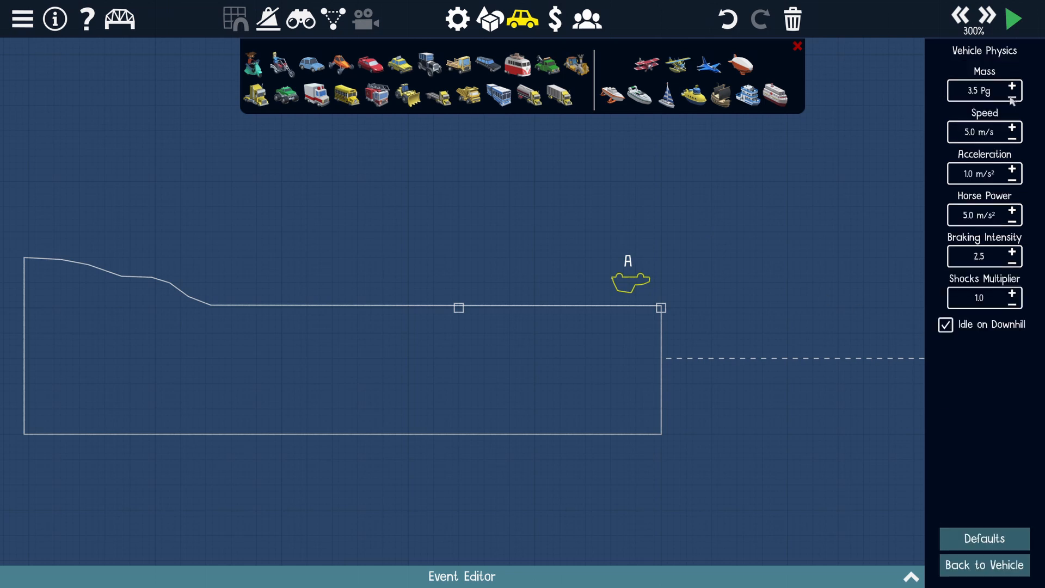
left_click(1012, 100)
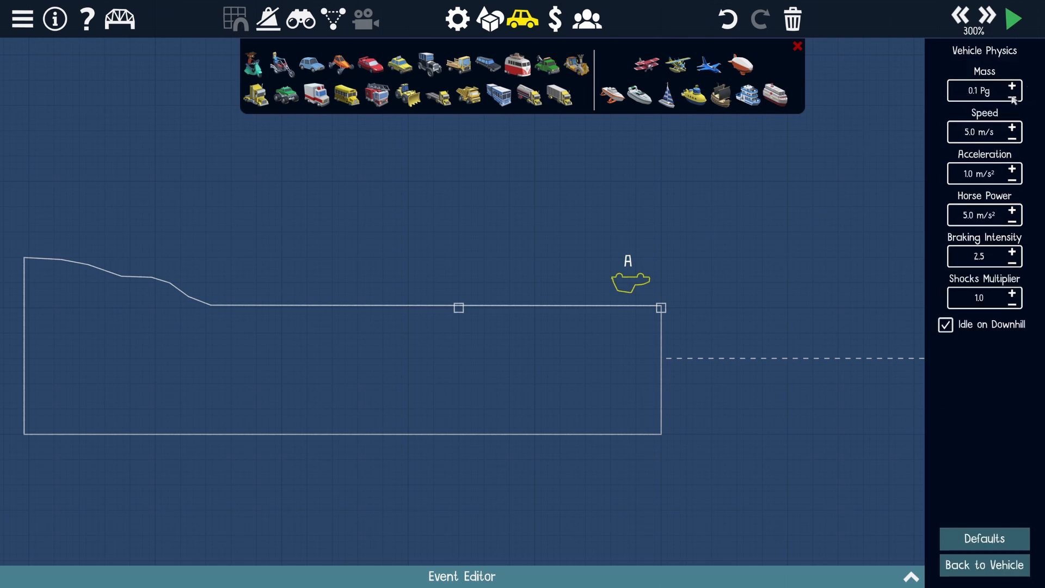
left_click(1012, 87)
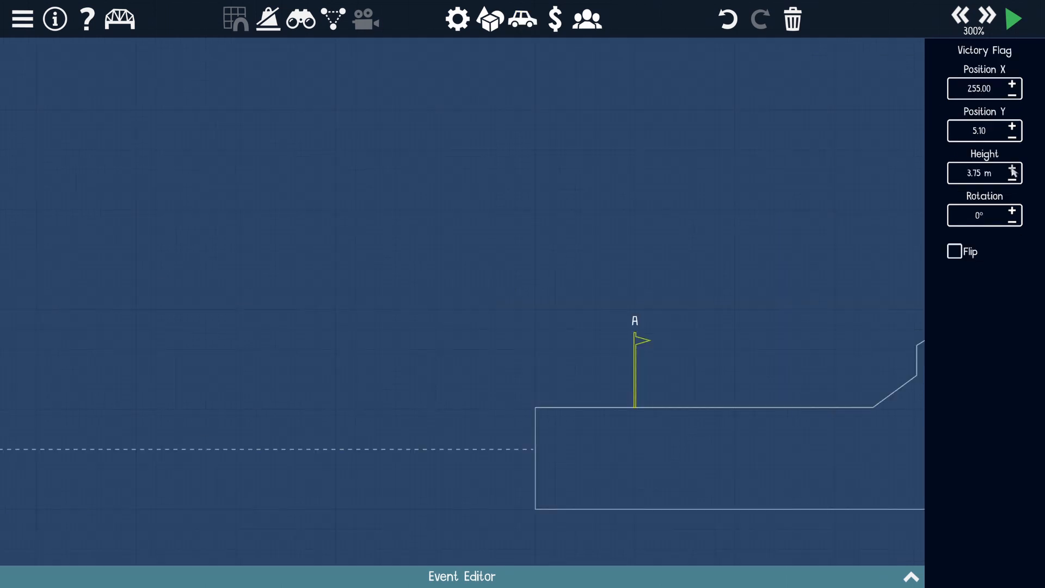
Raise the right-bank victory flag height to 12.50 m
left_click(1012, 168)
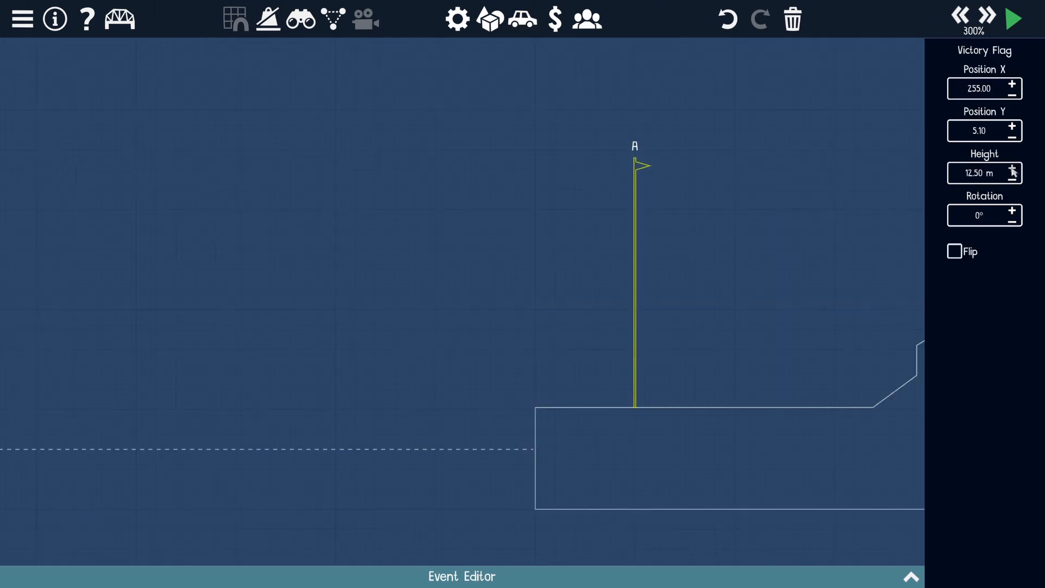
left_click(1012, 167)
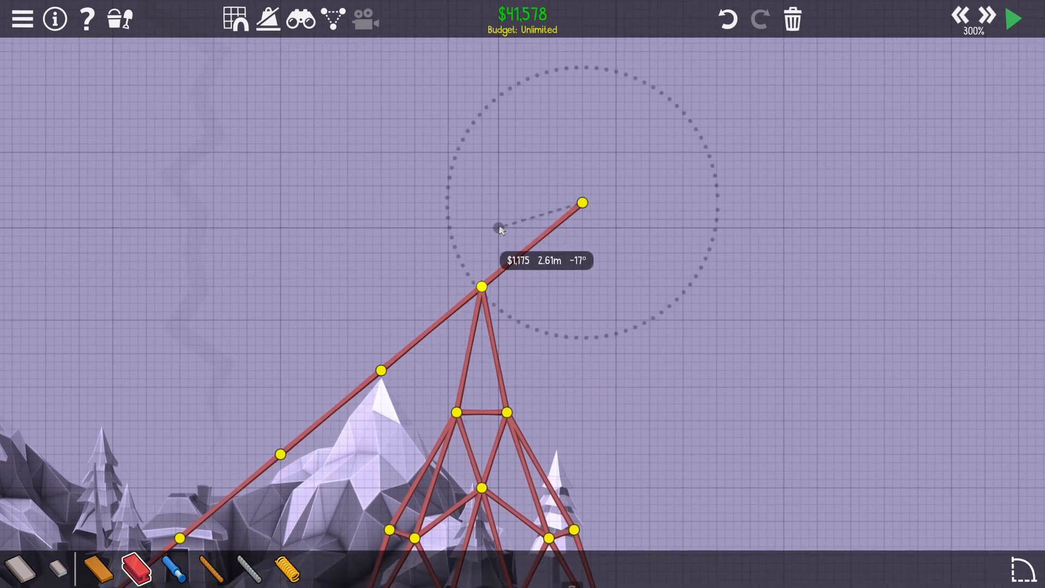
Extend the red-steel throwing arm with another beam and brace its lower end
left_click(582, 203)
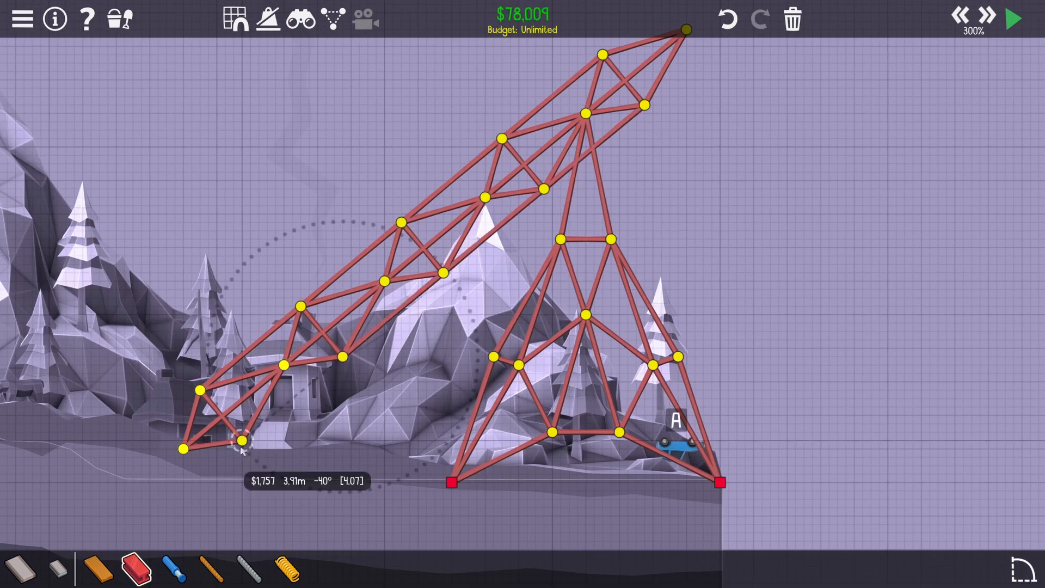
left_click(1012, 18)
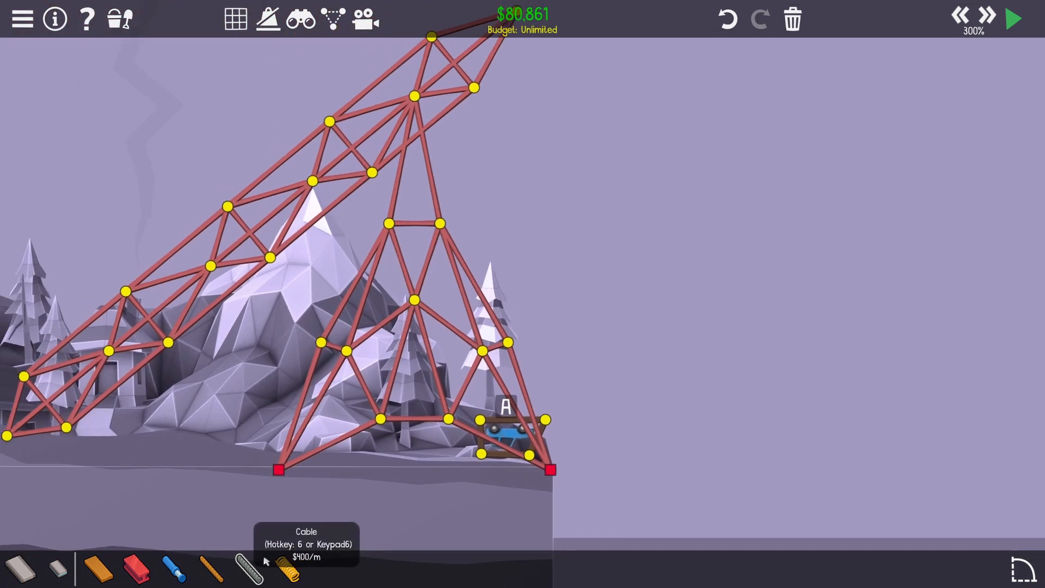
Pan across the trebuchet to view the whole tower and arm
left_click_drag(9, 437, 480, 480)
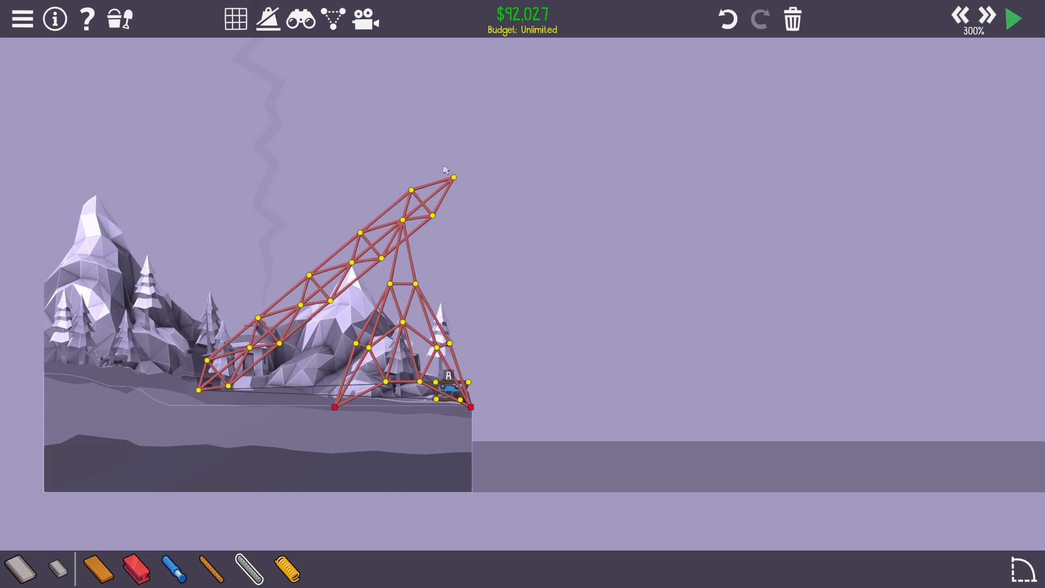
mouse_move(161, 252)
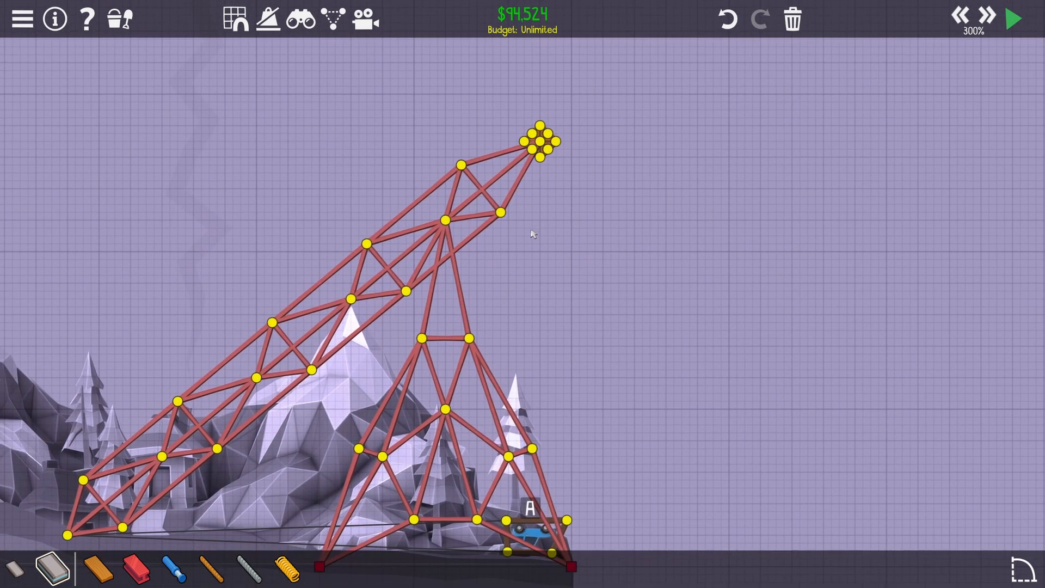
Place a tight grid of road pieces at the arm's tip as a diamond counterweight
left_click(1013, 18)
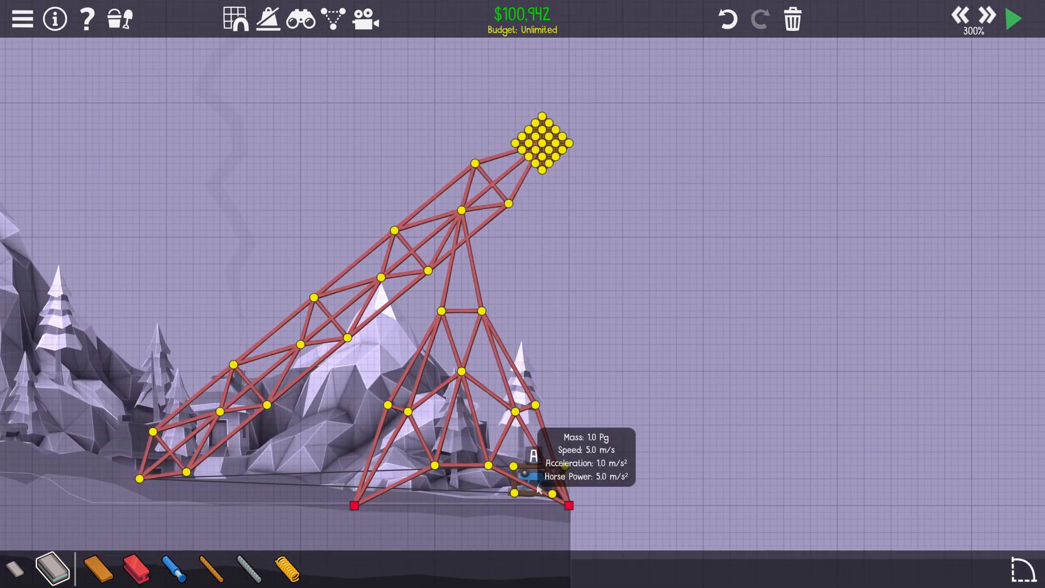
left_click(1012, 18)
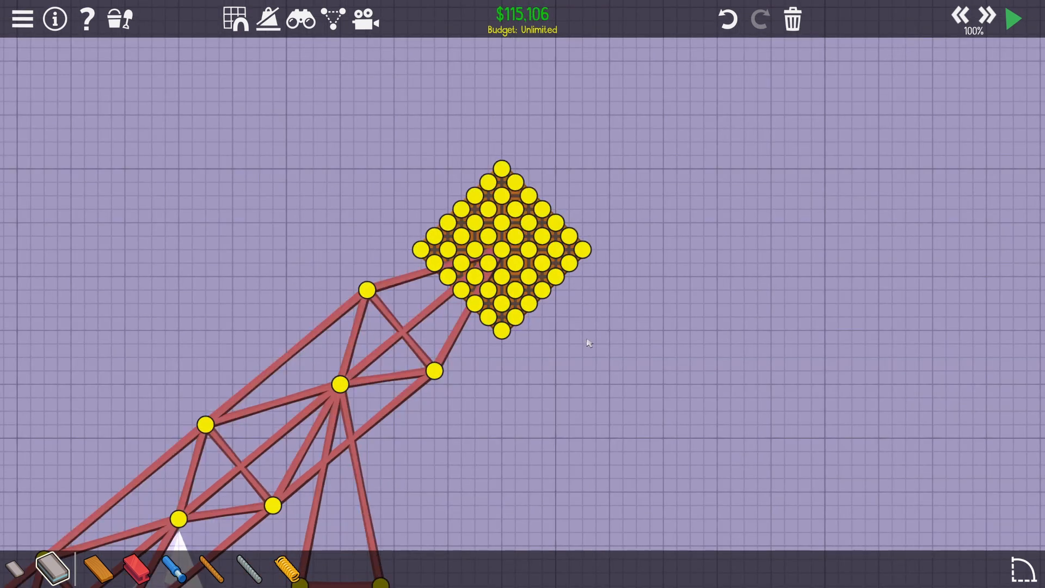
Enlarge the counterweight and add steel cross-bracing on the tower's right leg
left_click(1013, 18)
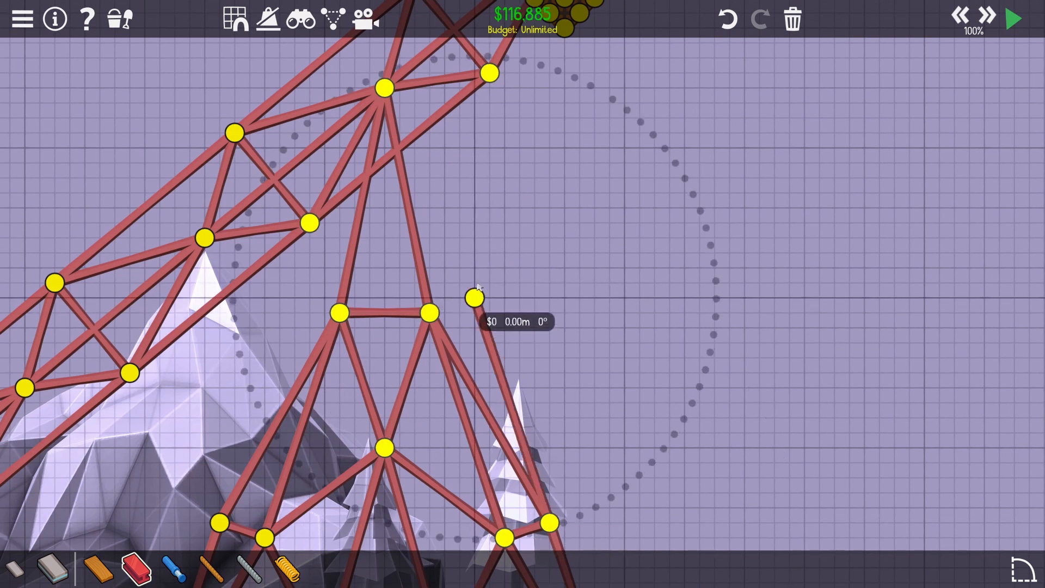
left_click(474, 298)
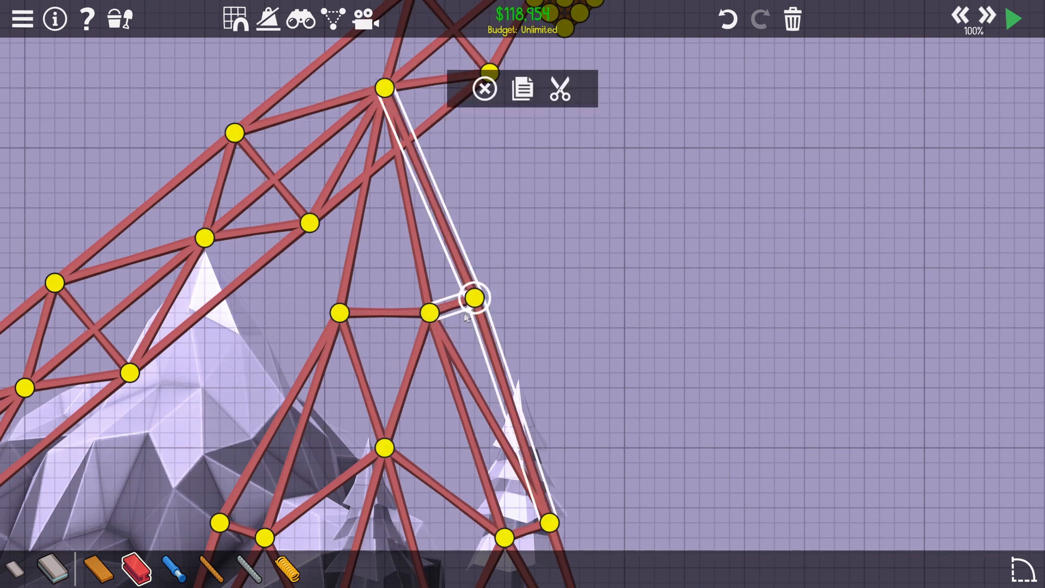
left_click(1012, 18)
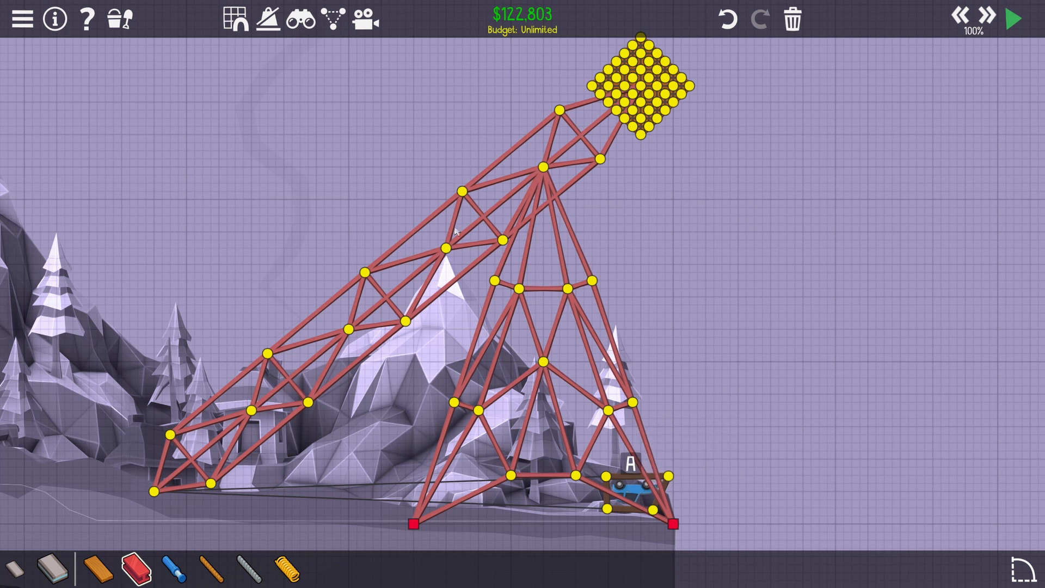
left_click(1012, 19)
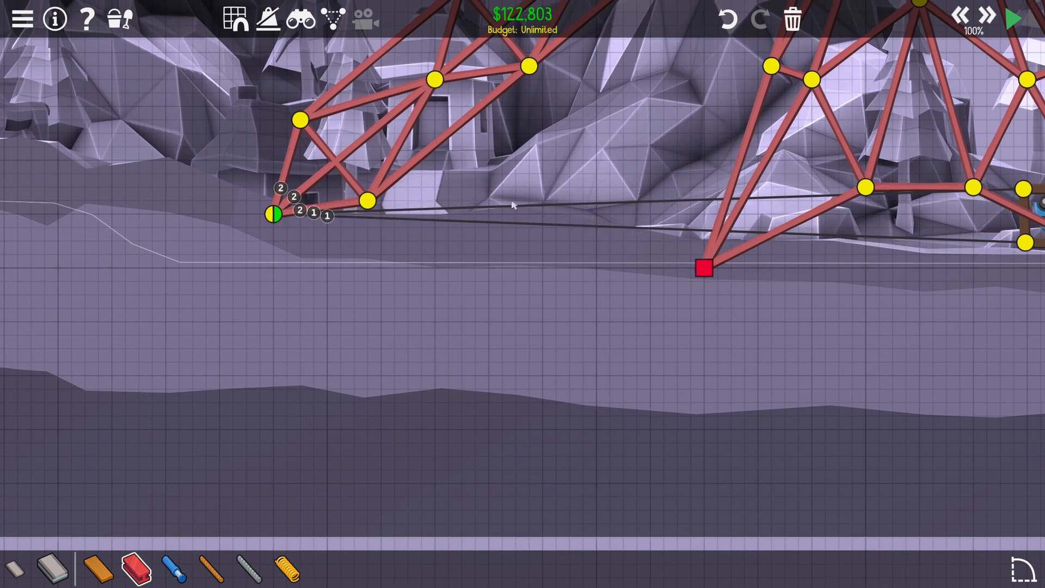
In the Sandbox Mode event editor, drag checkpoint A.1 high above the left bank
scroll("down", 3)
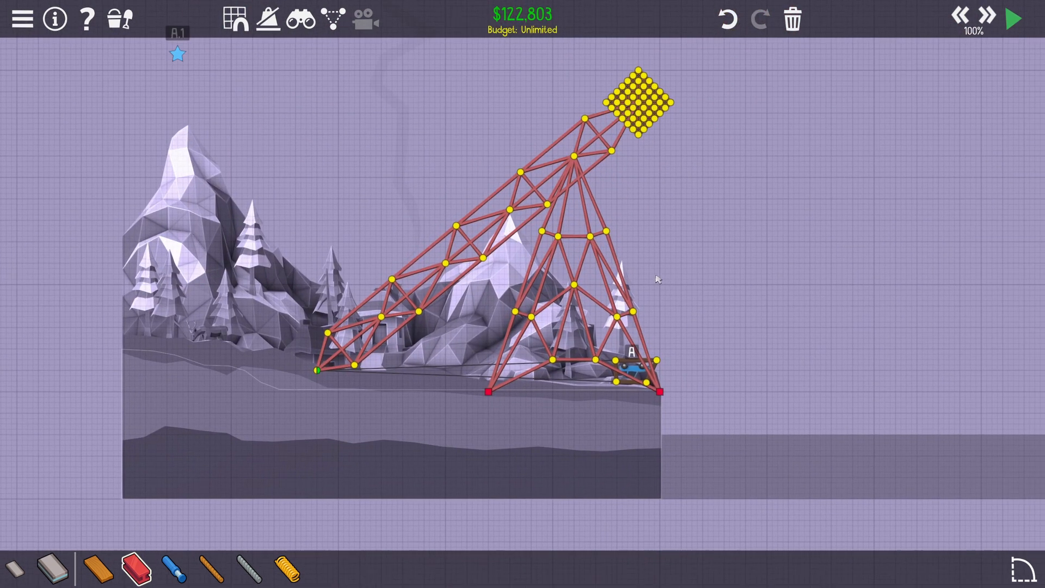
scroll("down", 3)
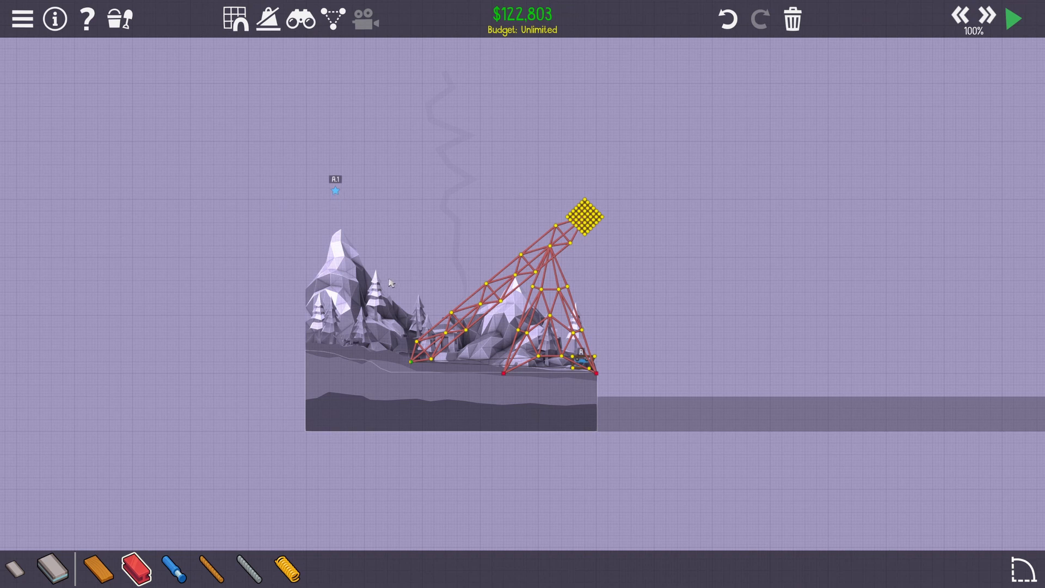
left_click(1013, 19)
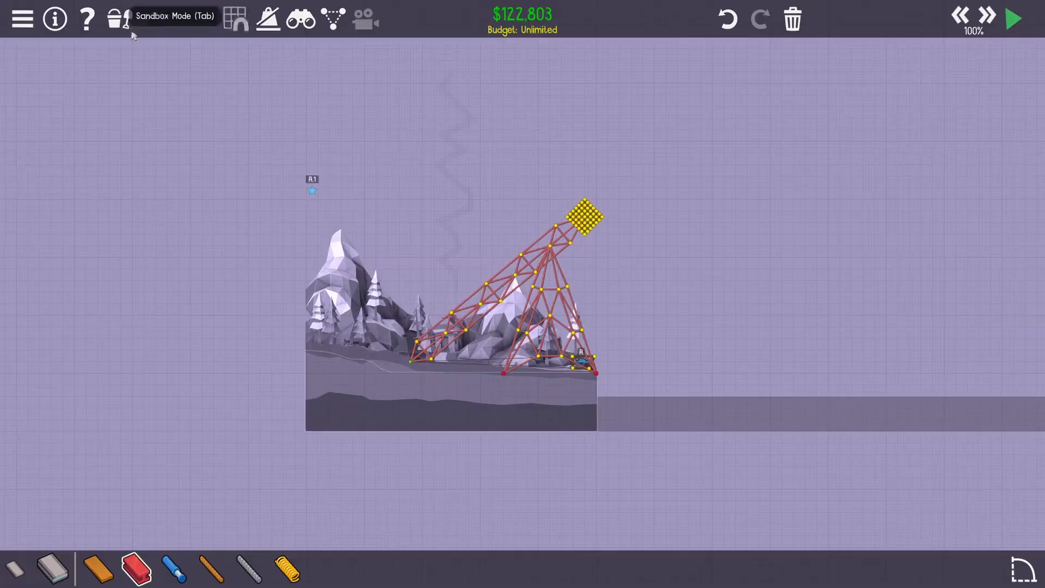
left_click(1012, 19)
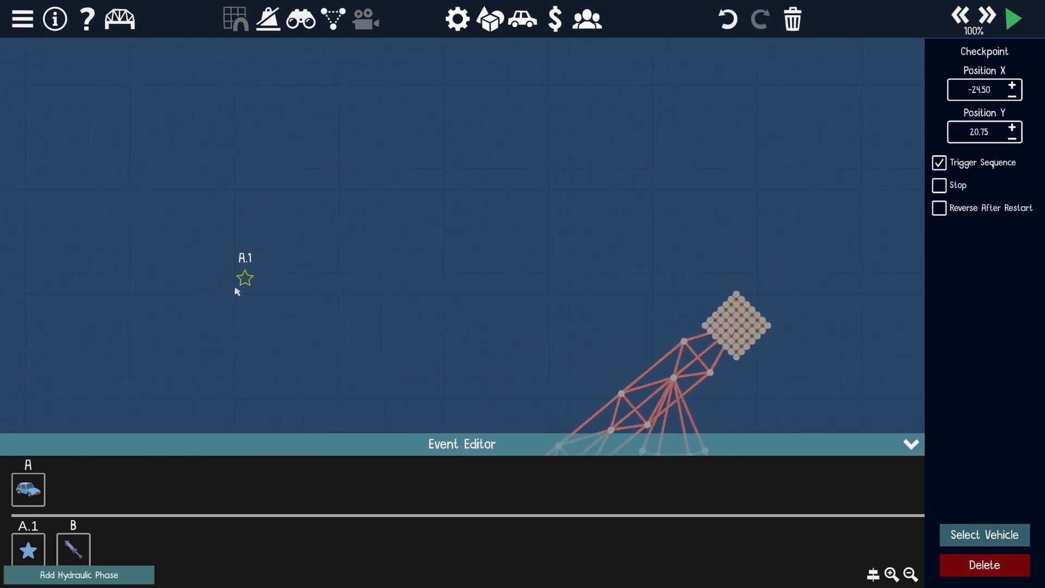
left_click(1012, 18)
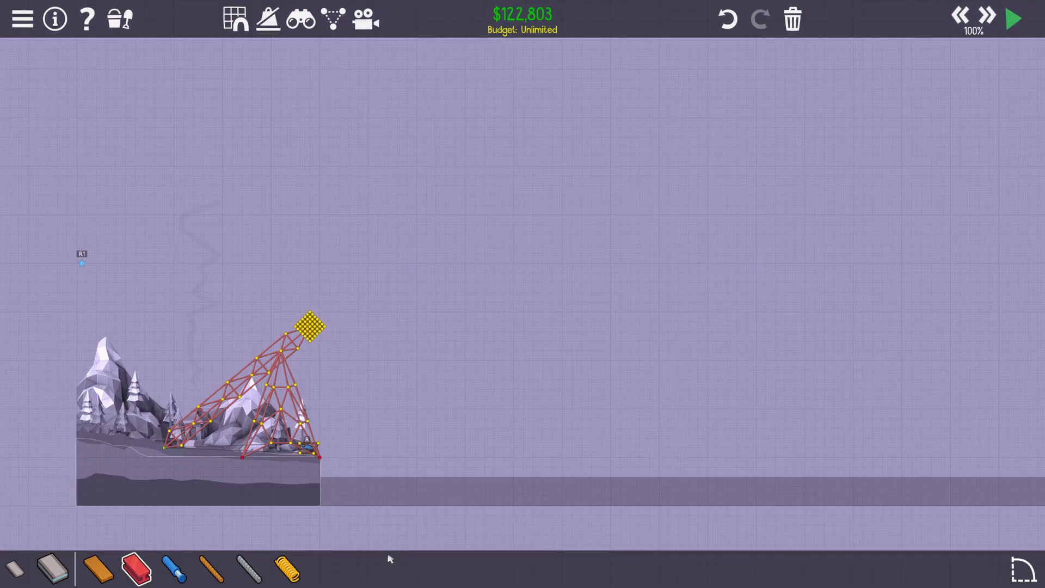
Copy the road-block counterweight and paste a second one beside it
left_click(1013, 18)
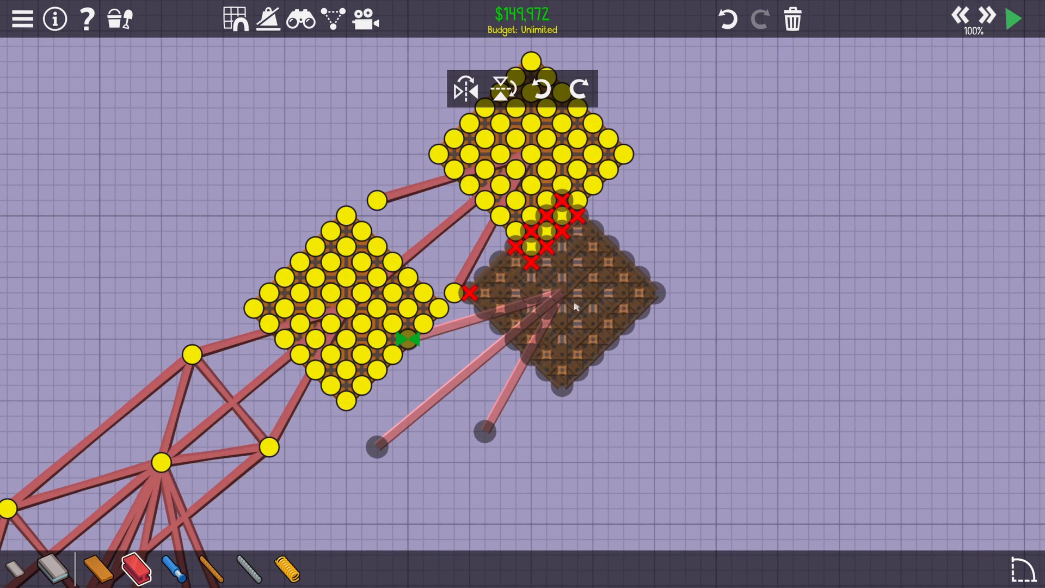
left_click(1013, 19)
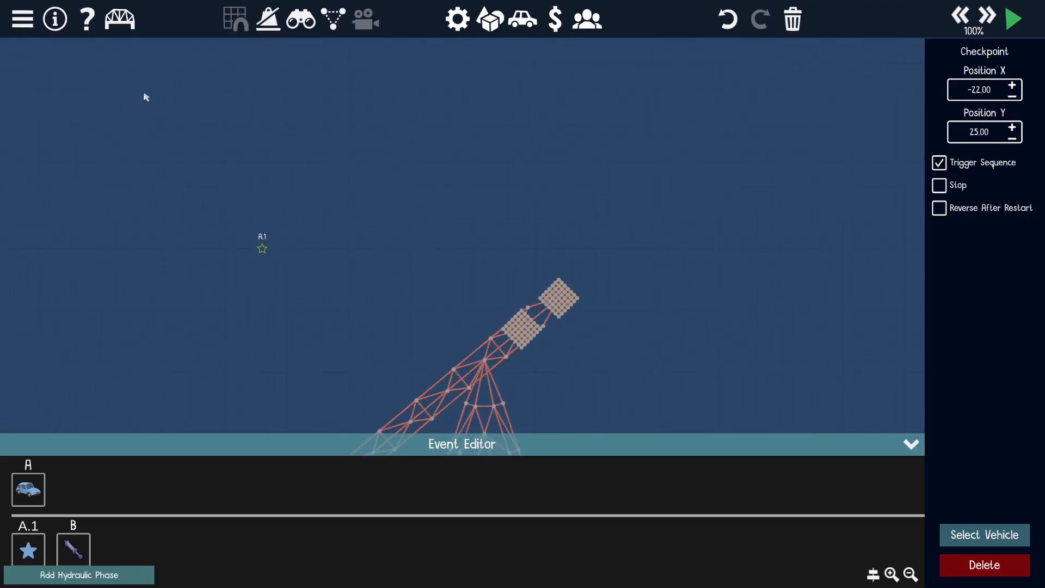
Run a test launch reaching Level Complete with breaks, then dismiss the results
left_click(1013, 18)
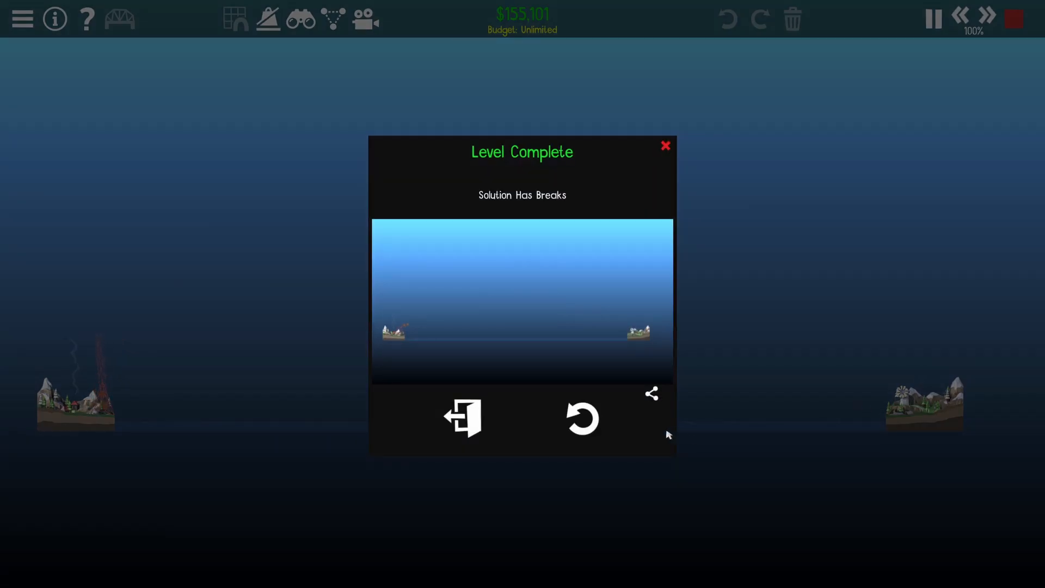
left_click(665, 145)
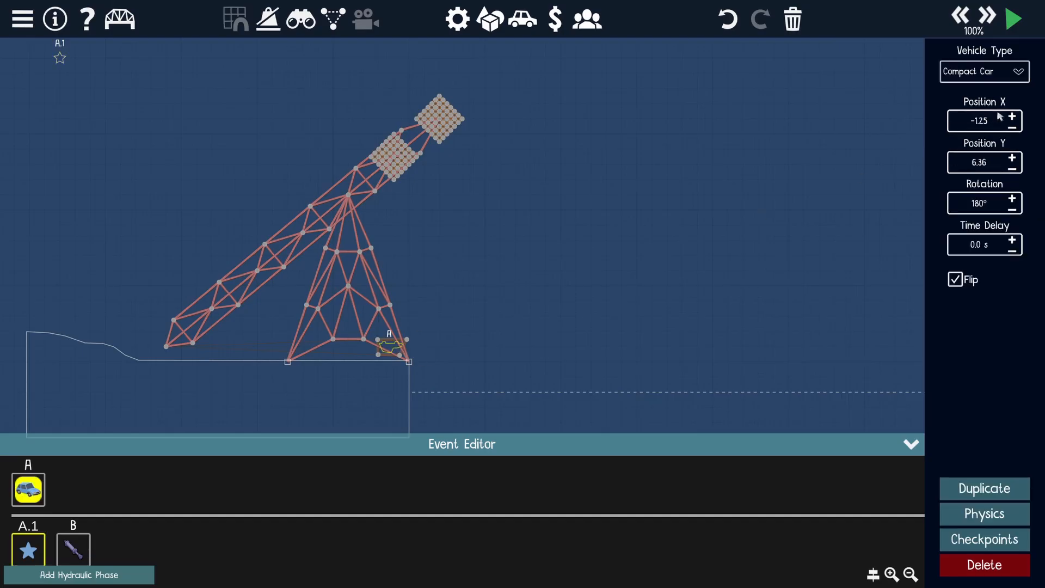
Return to building and run then stop another test launch of the trebuchet
left_click(983, 513)
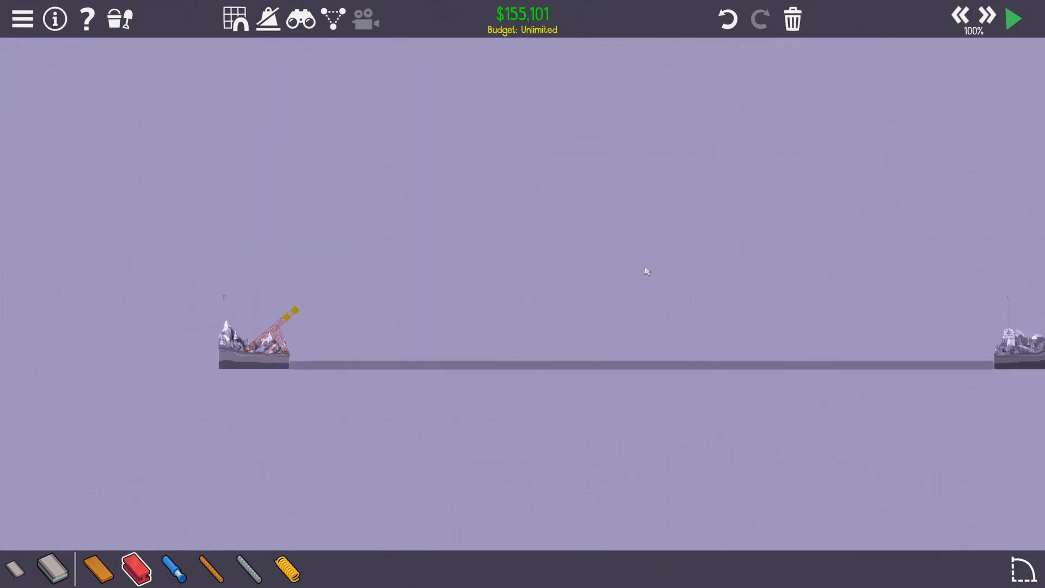
left_click(1013, 19)
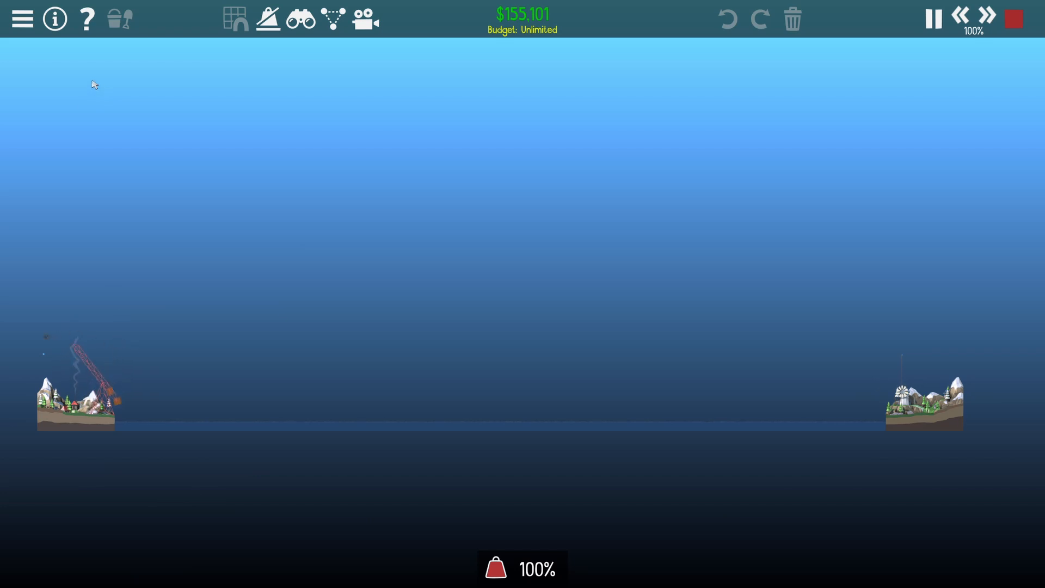
left_click(1013, 19)
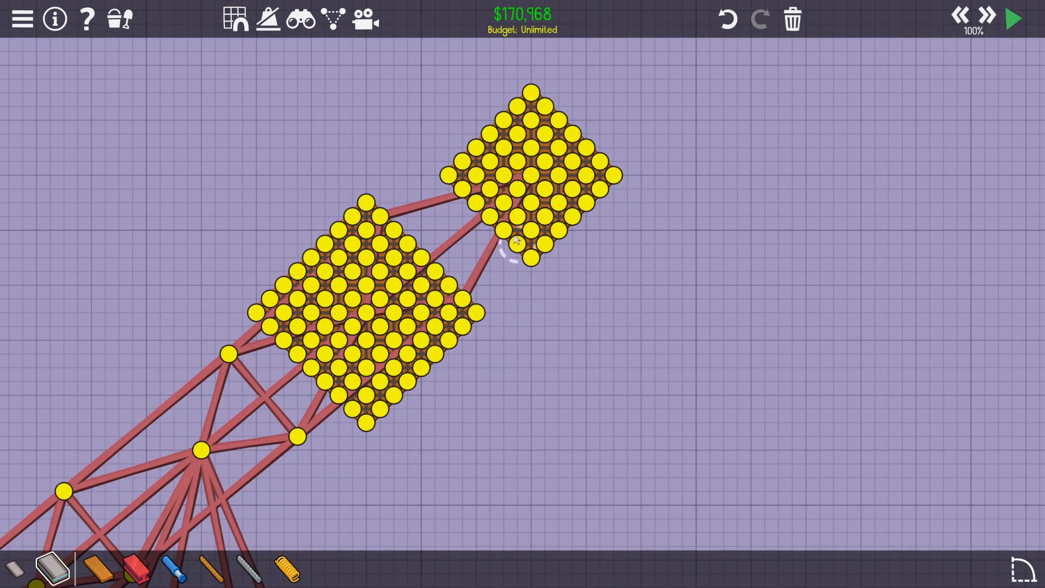
Add extra steel bracing near the upper counterweight and lower arm
left_click(1012, 19)
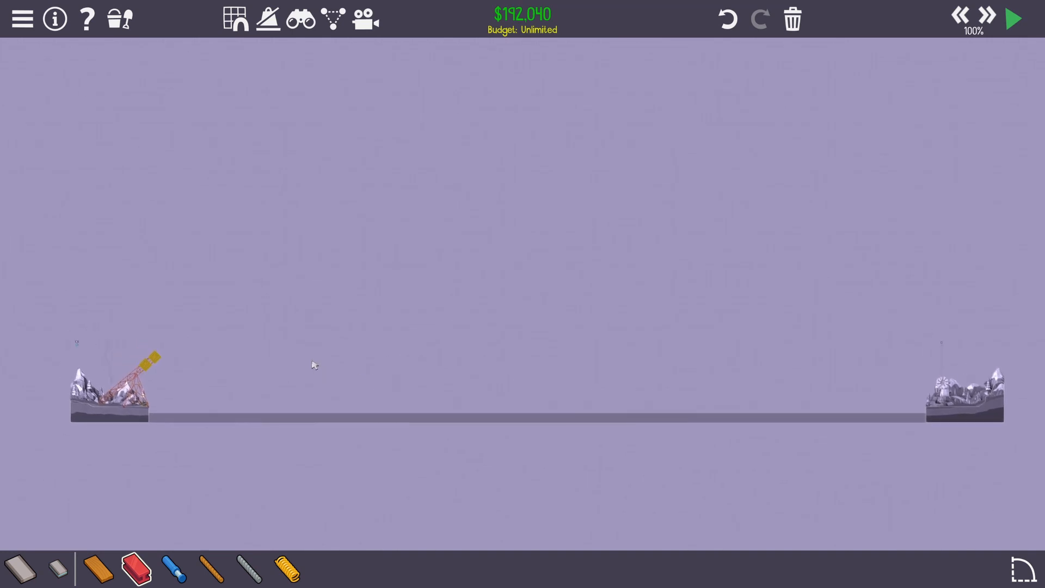
left_click(1013, 18)
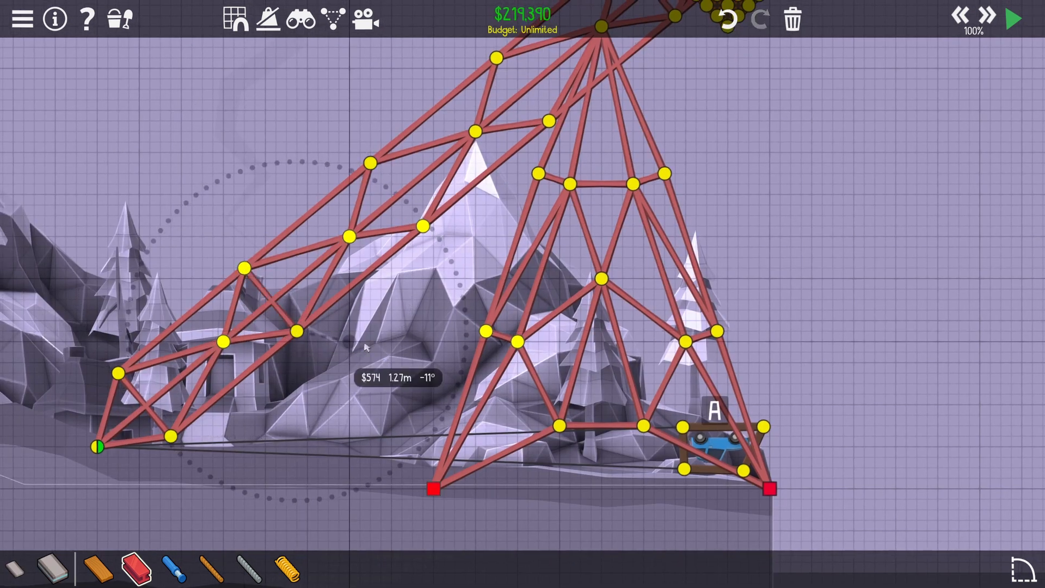
Add more steel beams and cables to the tower, then launch a test run near $272,800
left_click(1013, 18)
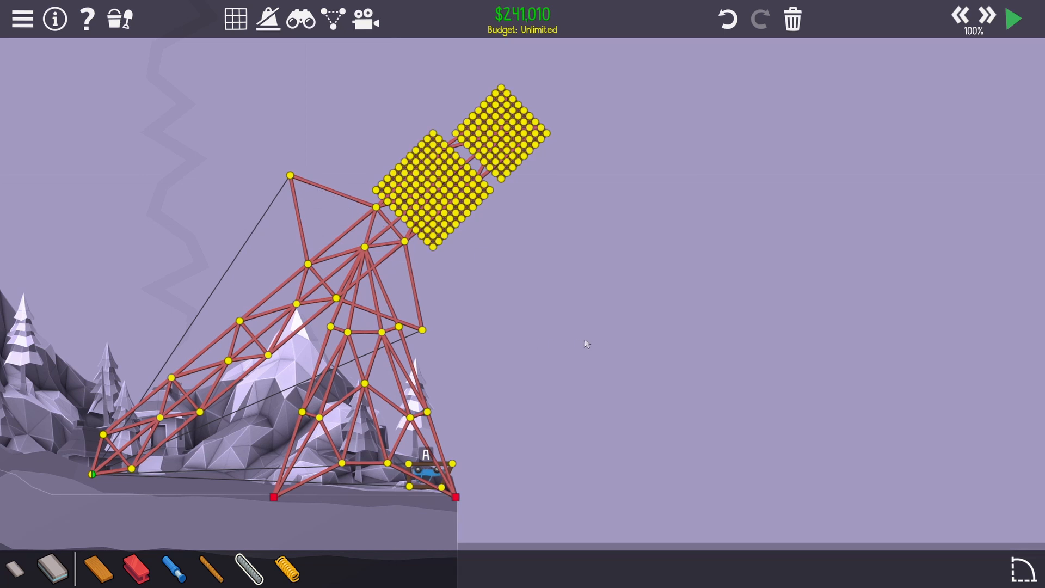
left_click(1013, 18)
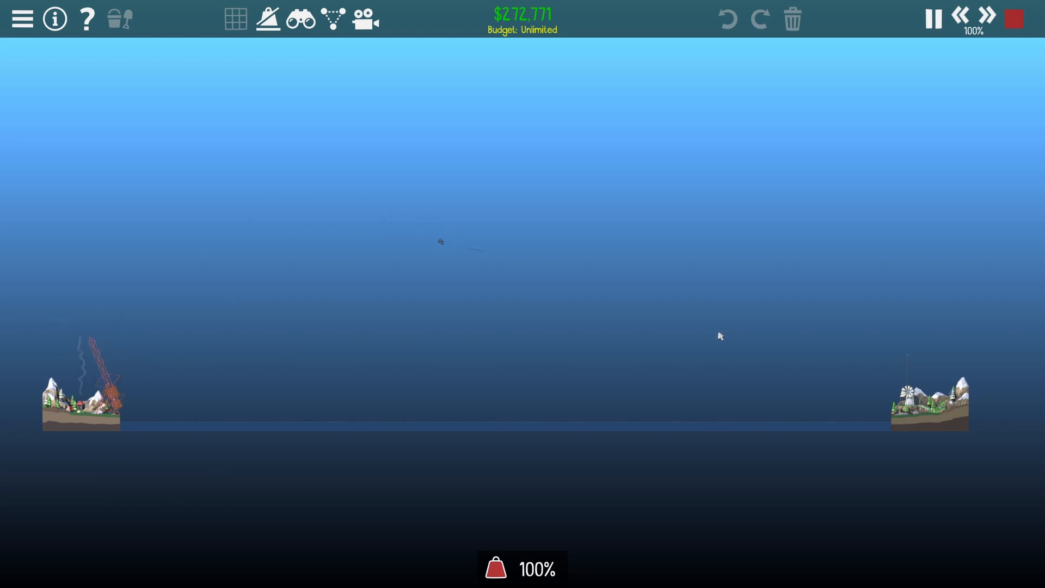
mouse_move(627, 366)
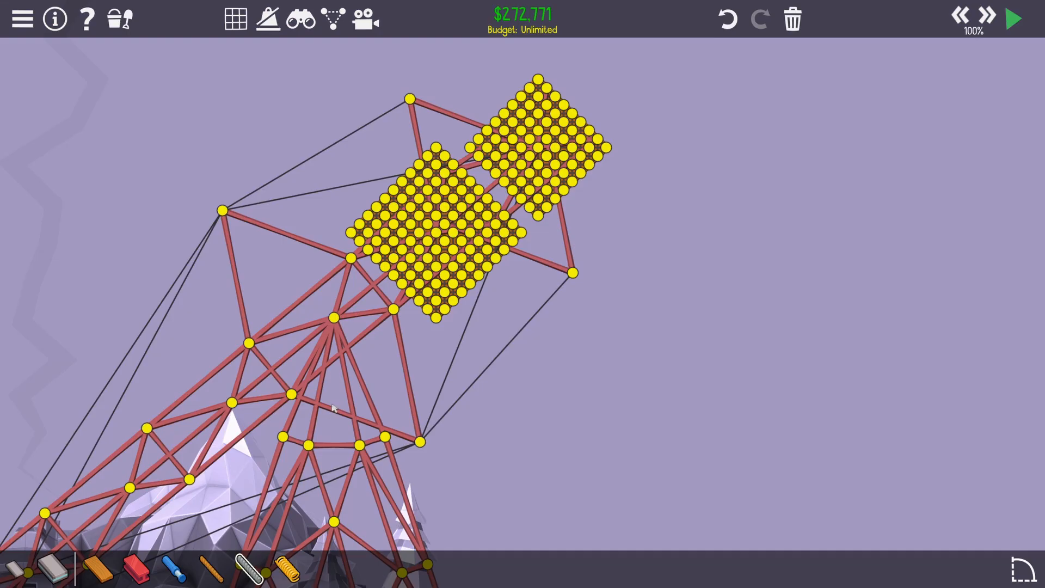
Run a launch where the car sinks, leave the failure and add right-side bracing to about $276,100
left_click(1013, 18)
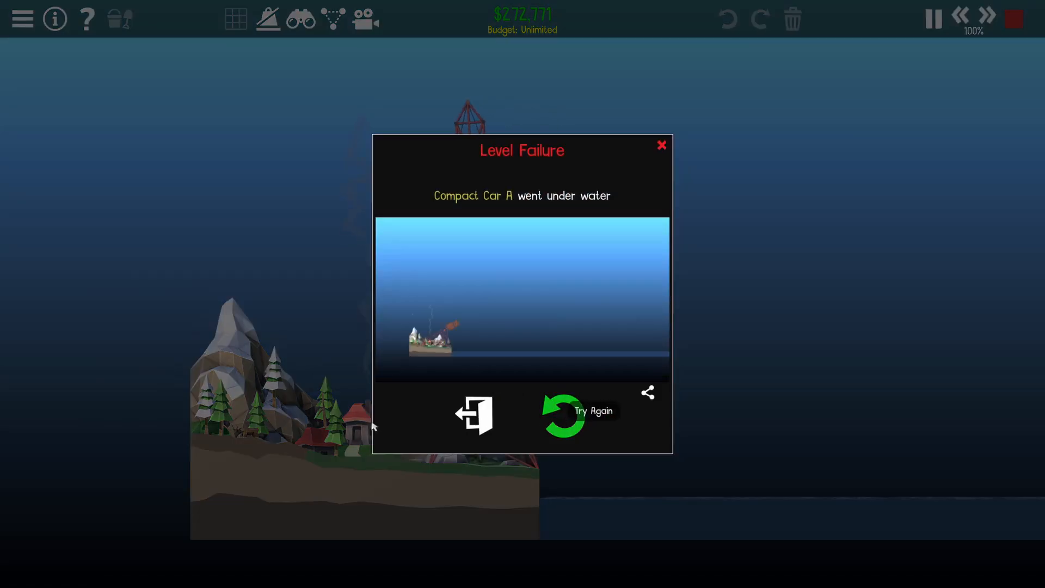
left_click(563, 414)
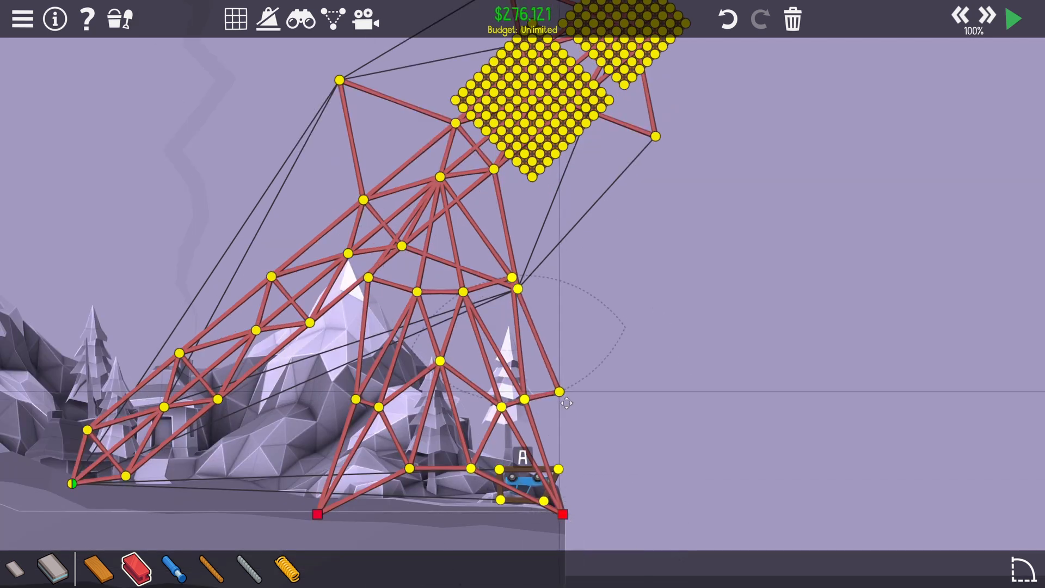
left_click(1012, 19)
type("5")
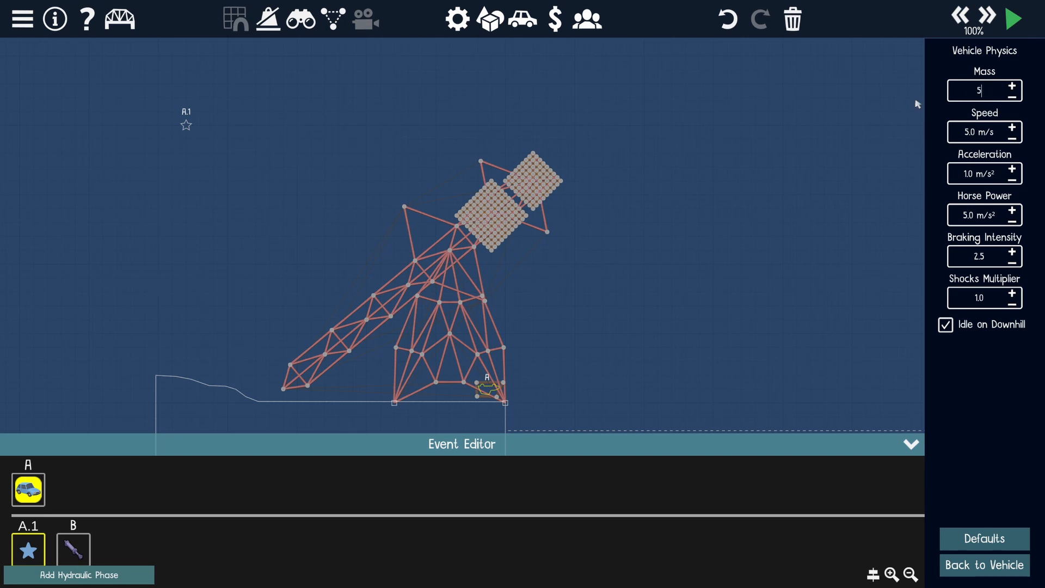
Copy the road-block counterweight into a 2×2 square of four sections, materials near $498,600
left_click(1012, 19)
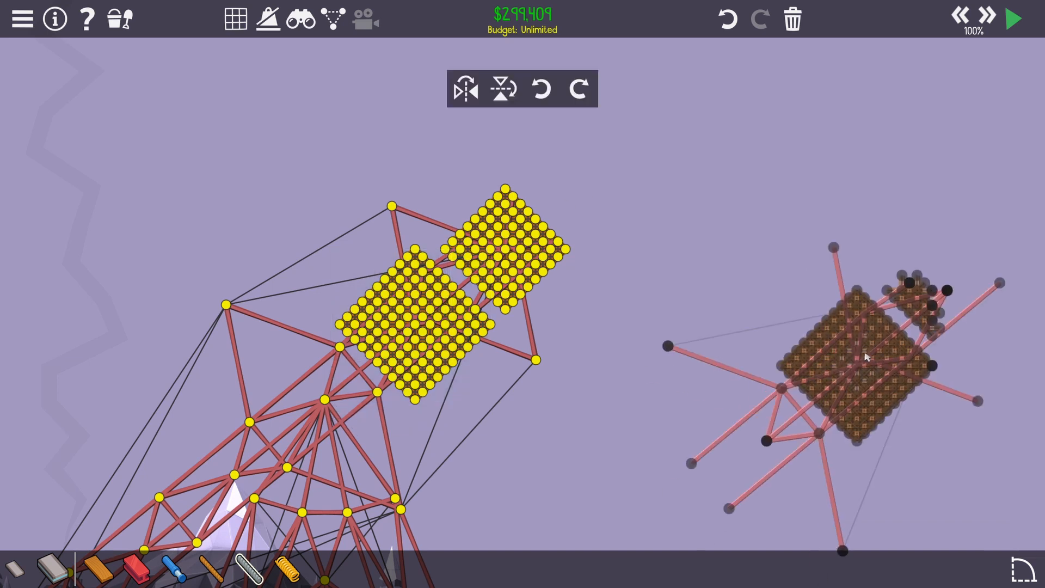
left_click(1012, 18)
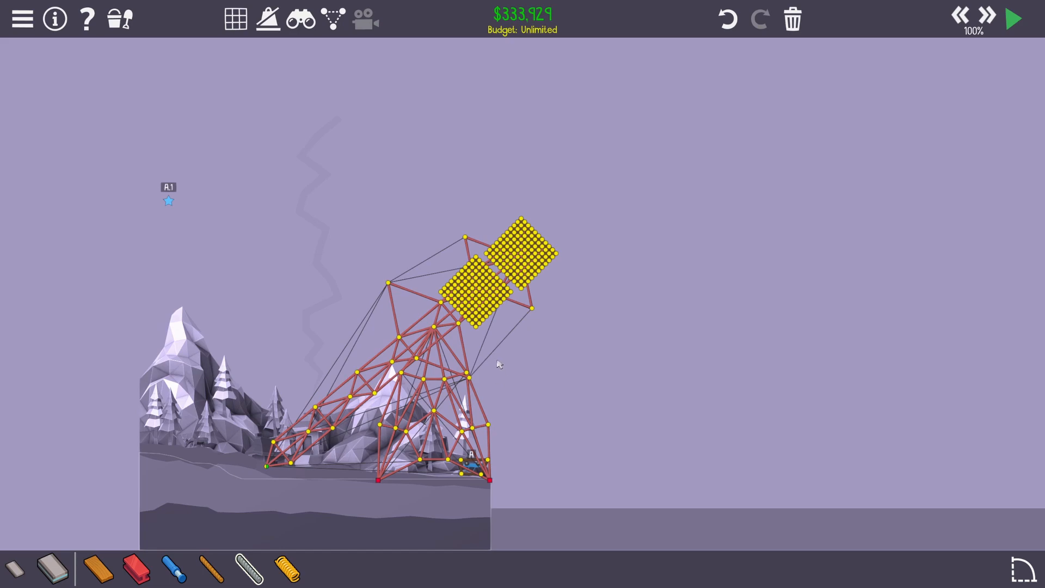
left_click(1013, 19)
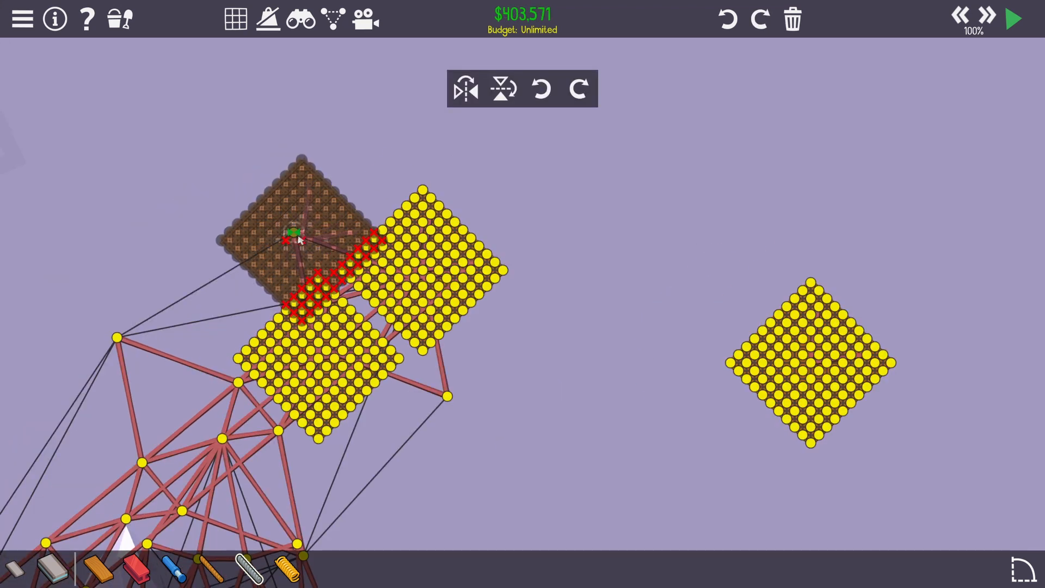
left_click(1012, 18)
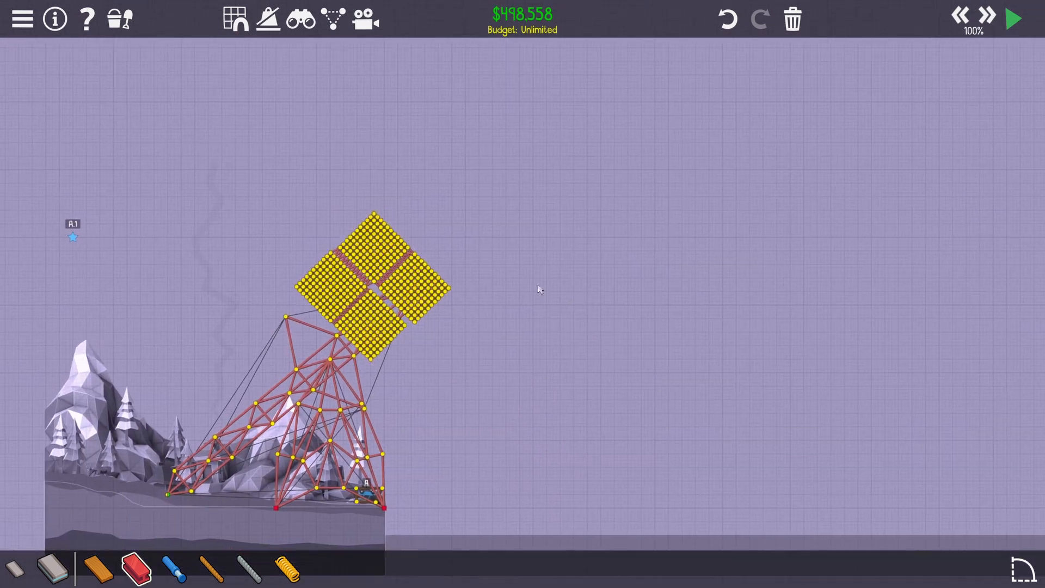
left_click(1014, 18)
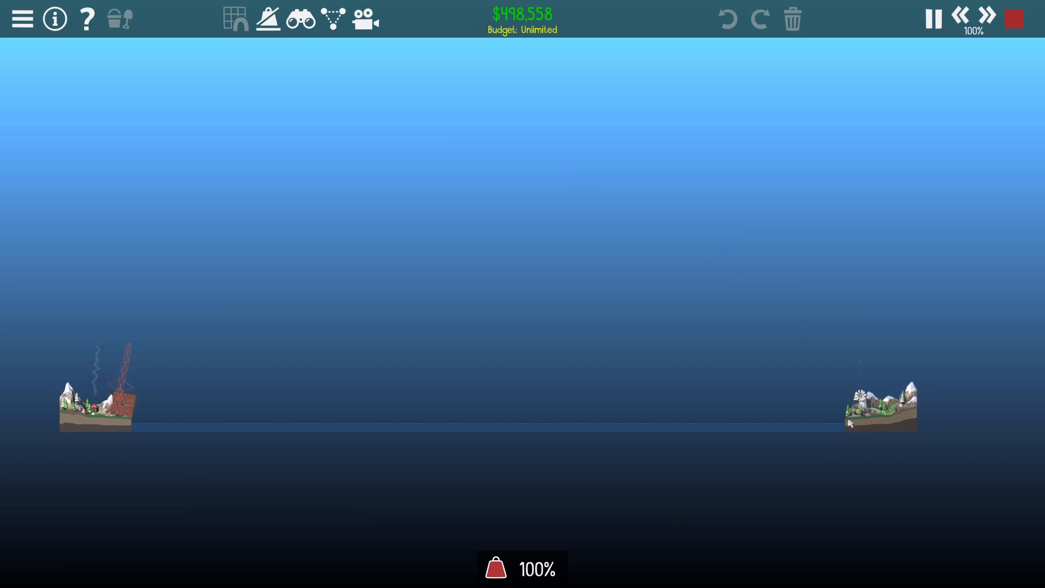
mouse_move(663, 361)
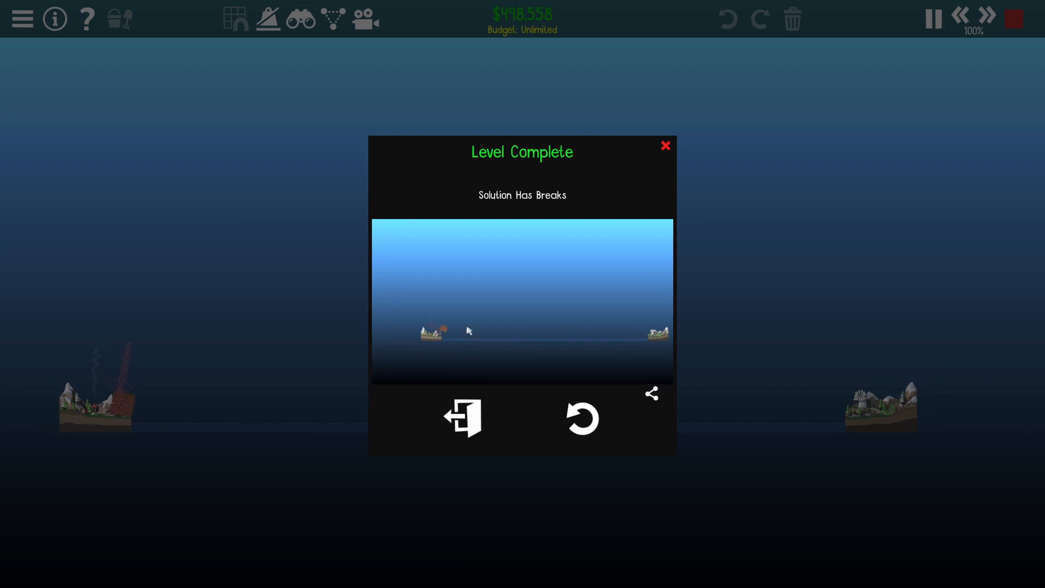
mouse_move(580, 432)
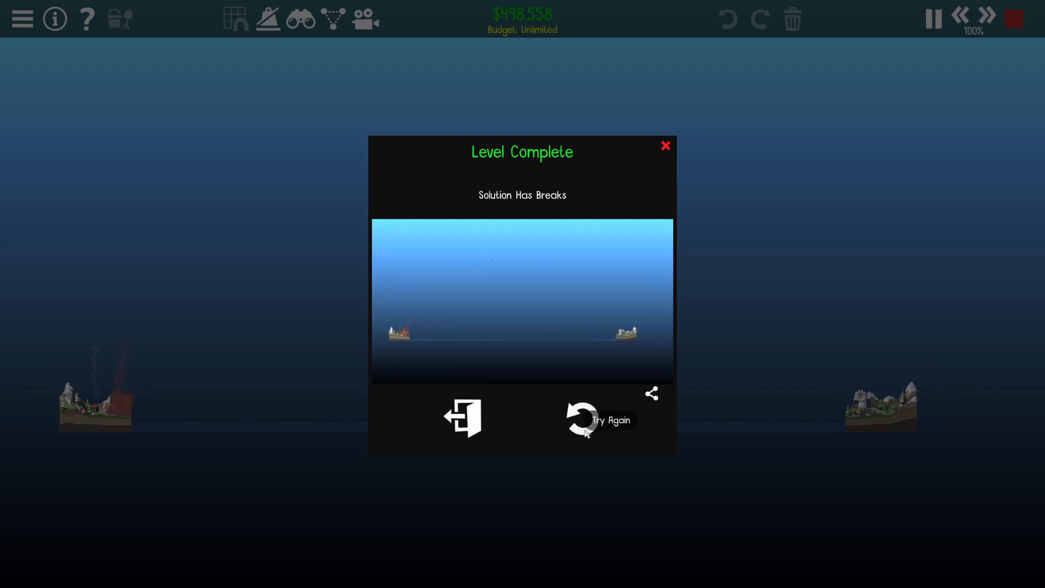
Leave the Level Complete result via Try Again, back to the editor with car A at 50 Pg
left_click(581, 417)
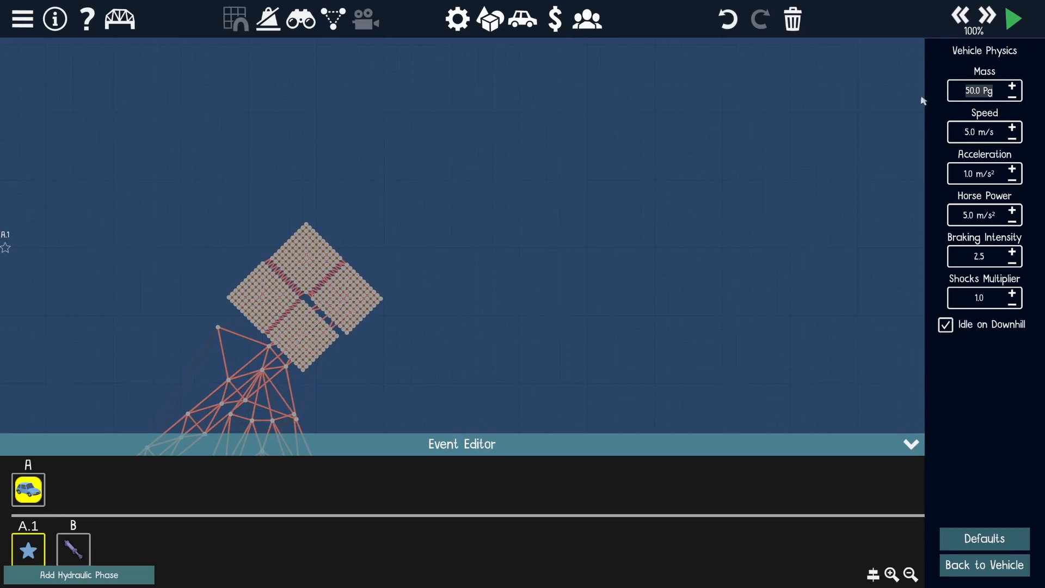
Run a quick test launch of the four-block trebuchet, then stop and resume building
left_click(1013, 19)
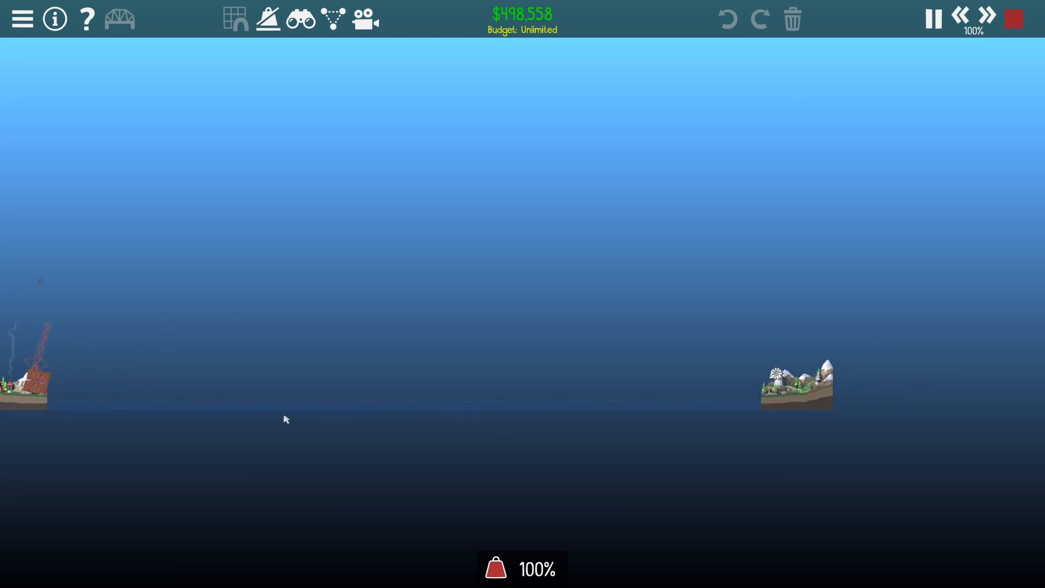
left_click(1013, 18)
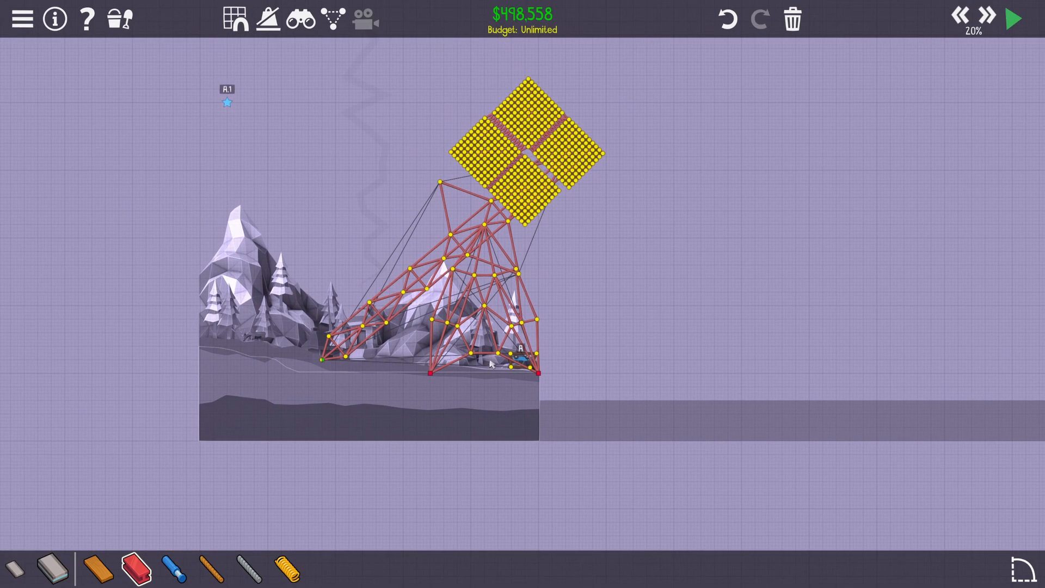
Add steel members beside vehicle A and more road blocks to the counterweight, reaching about $515,100
left_click(1013, 18)
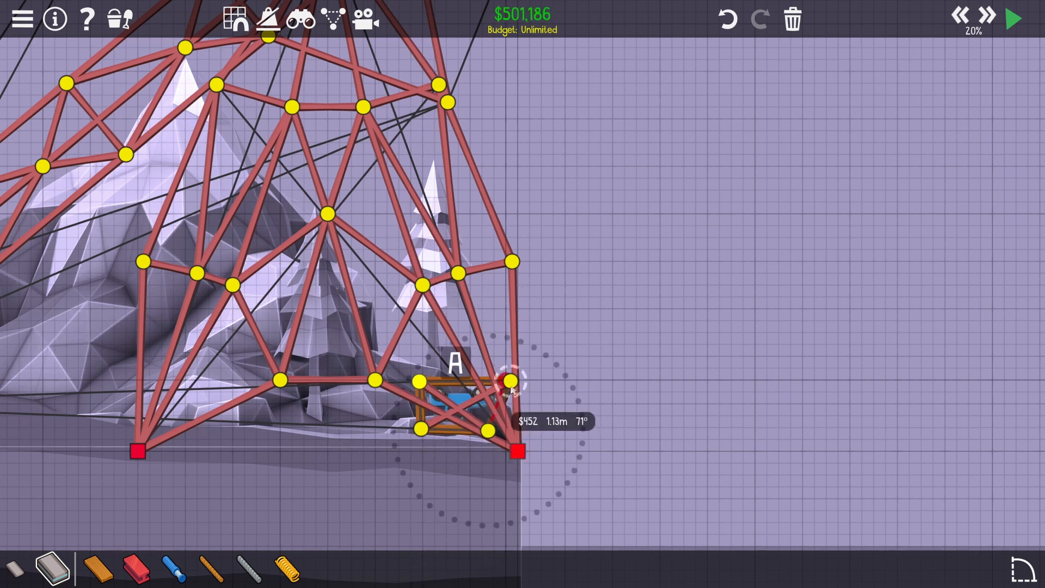
left_click(510, 382)
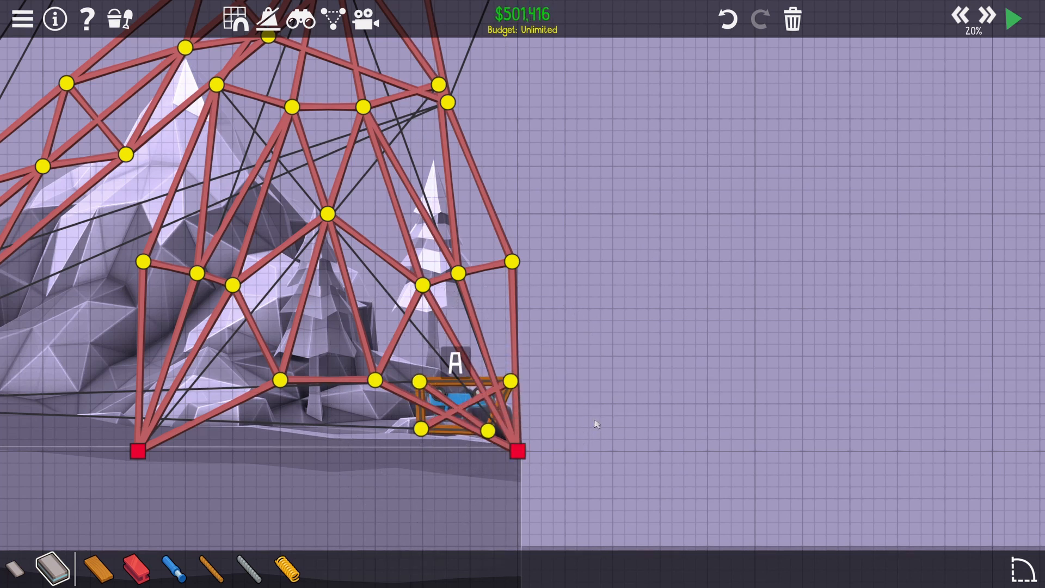
left_click(1011, 18)
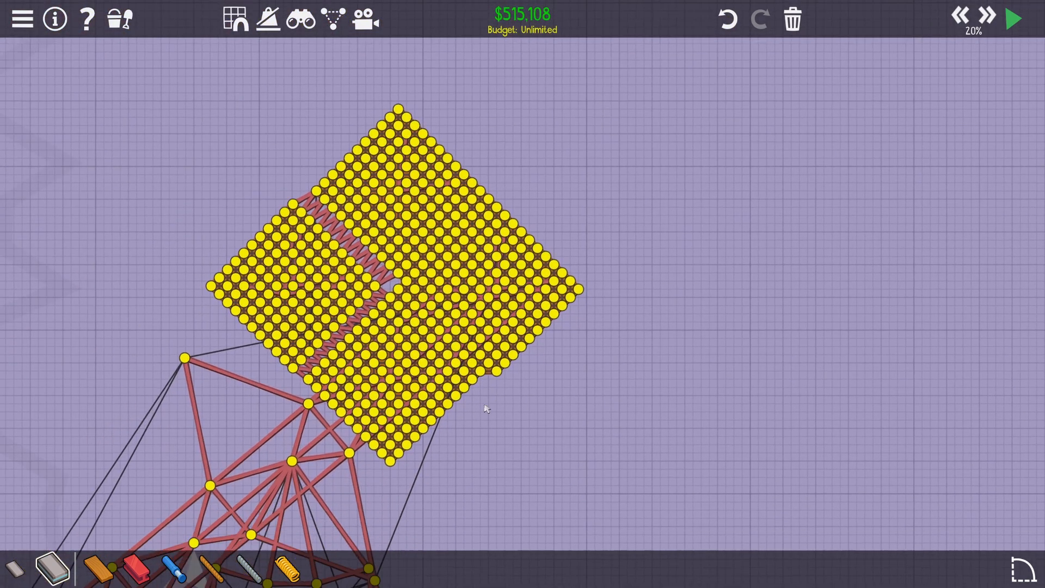
Test-fire the trebuchet at 50% speed until the tower bends, then stop and resume editing
left_click(1011, 19)
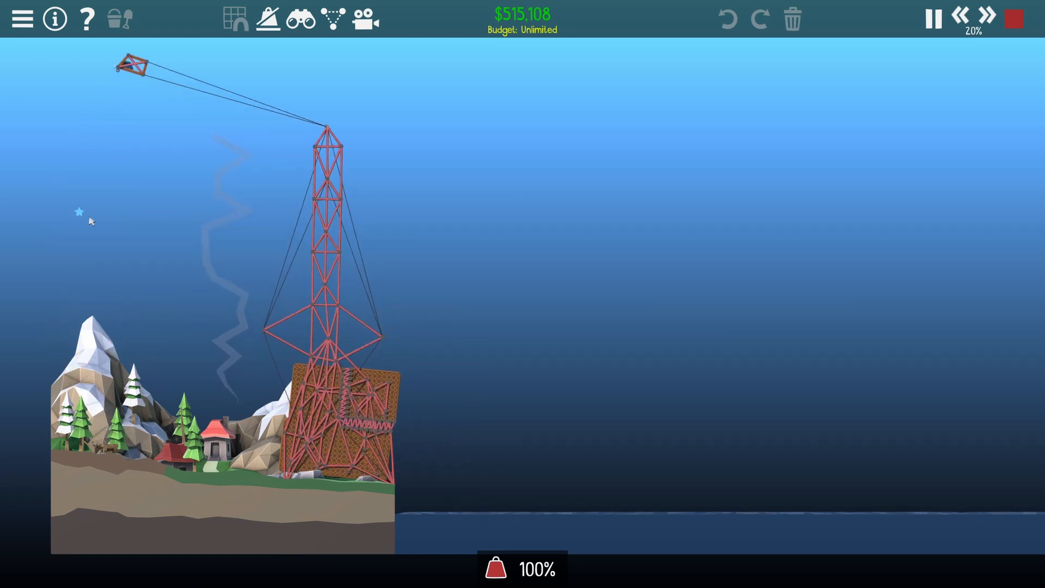
left_click(988, 18)
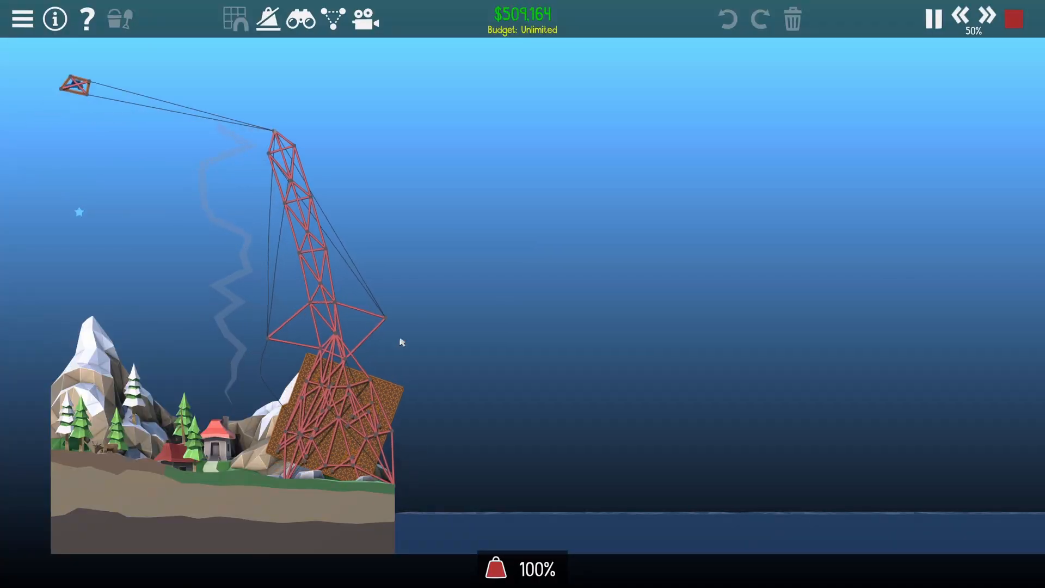
left_click(935, 18)
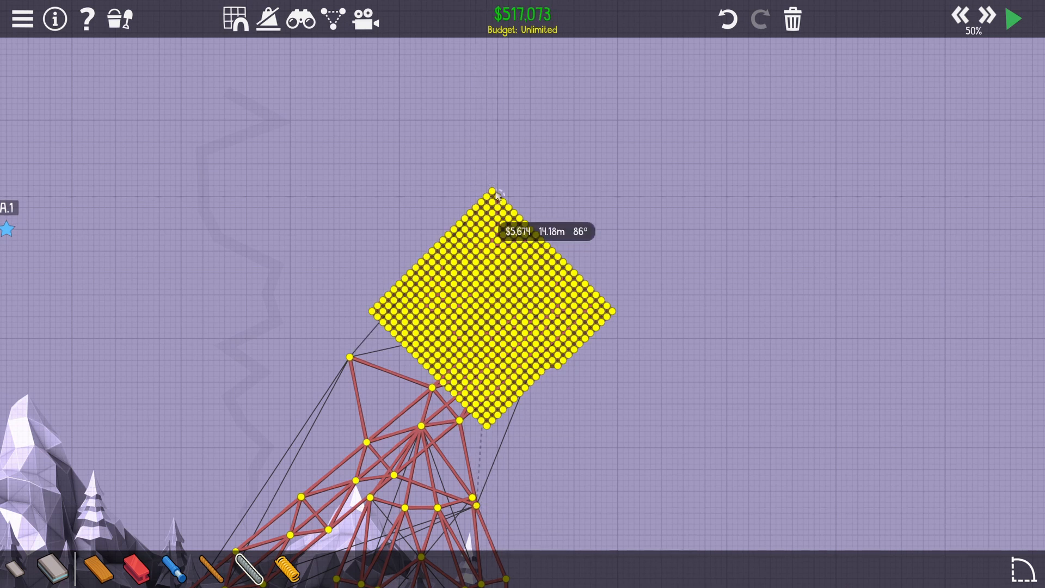
Build a long left steel brace leg anchored to the ground, materials near $563,000
left_click(1012, 19)
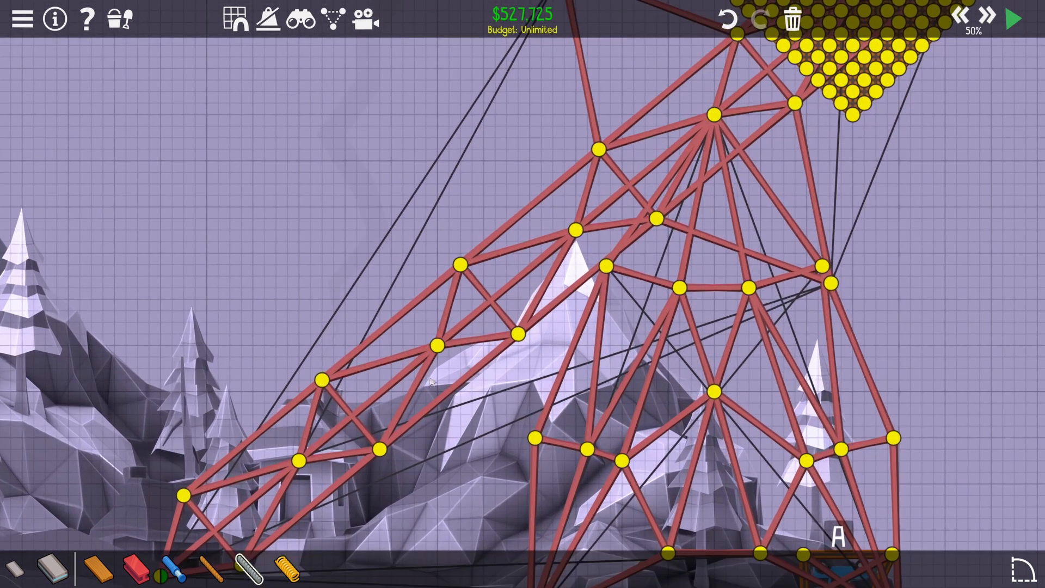
left_click(1012, 18)
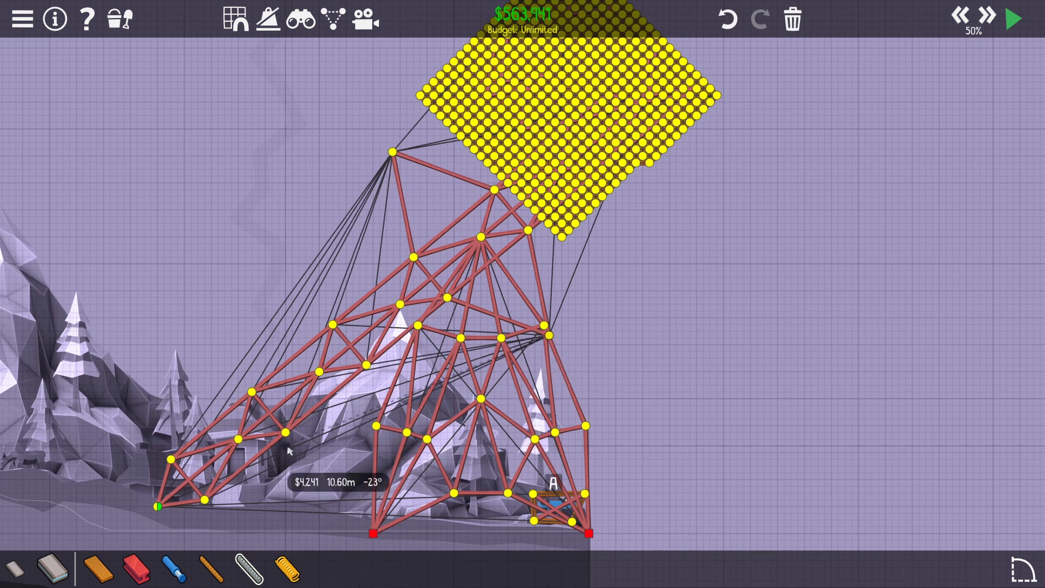
left_click(1013, 18)
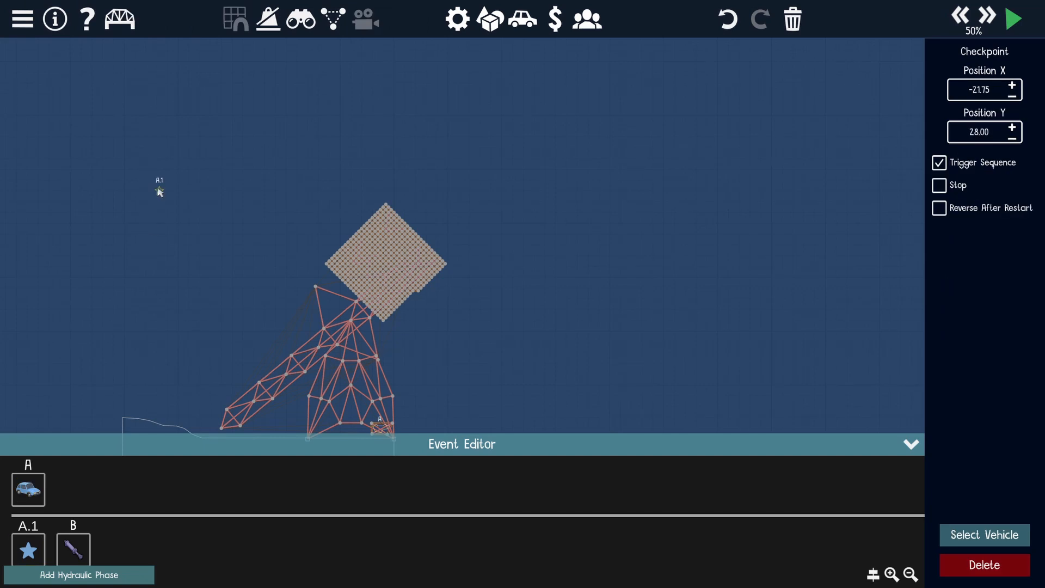
Start a test firing and watch the counterweight swing the braced tower's arm over
left_click(1013, 19)
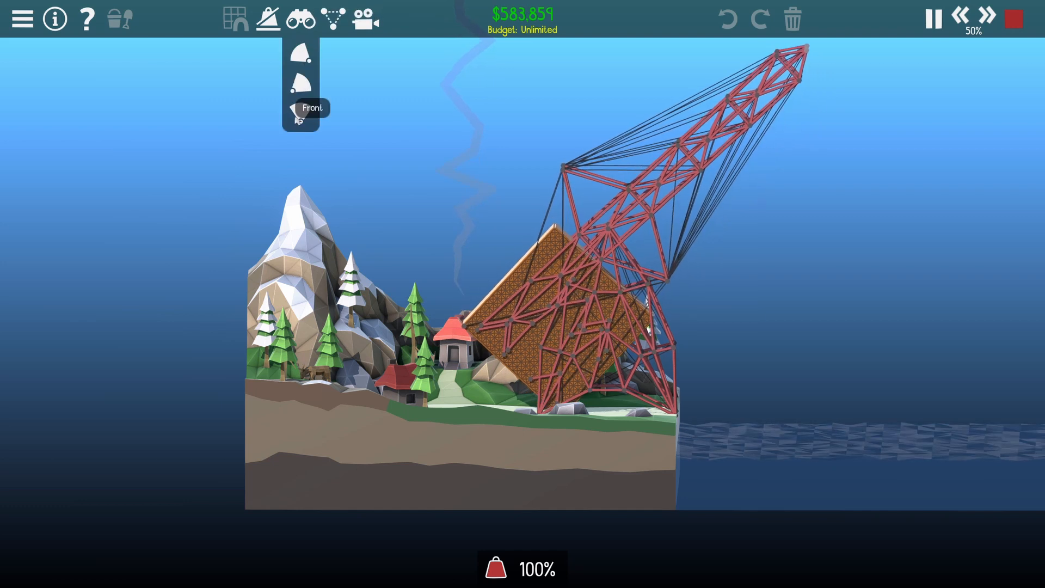
Stop the run, delete a stray left-leg beam and rebrace the lower frame to about $638,000
left_click(1012, 19)
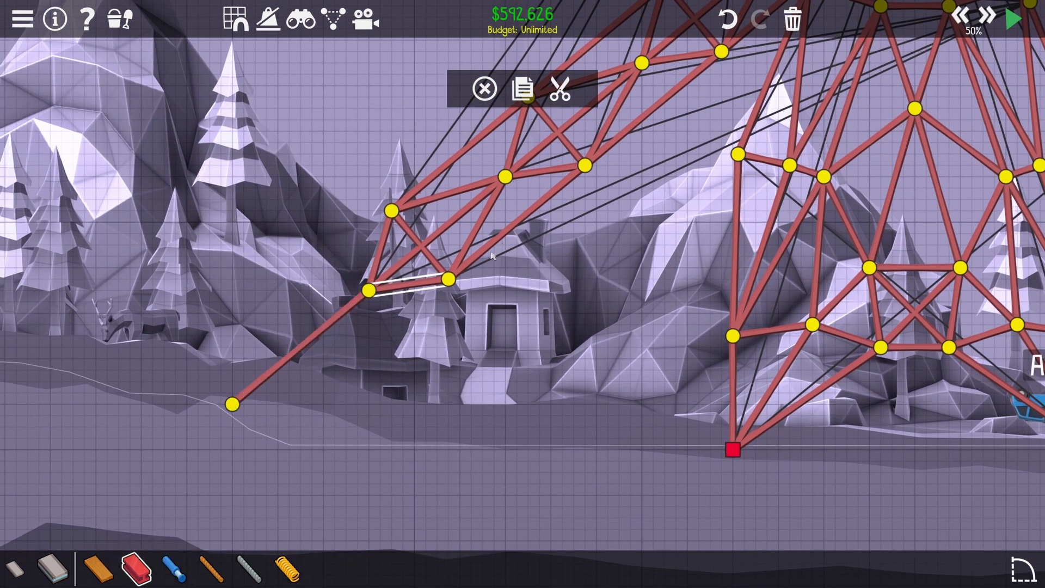
left_click(1014, 18)
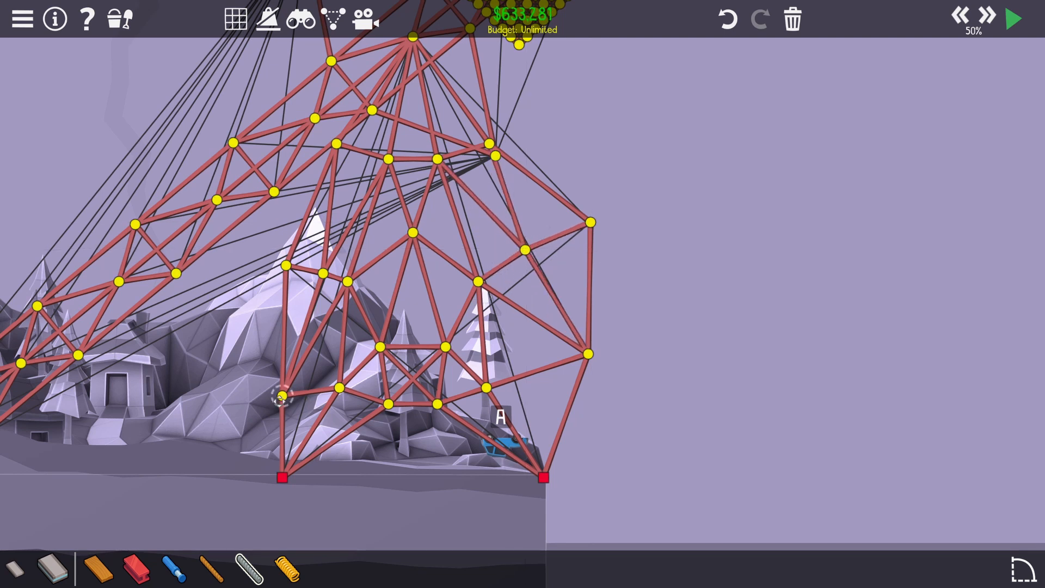
Run a quick test launch, then add a steel brace from the joint above vehicle A to the red anchor
left_click(1013, 19)
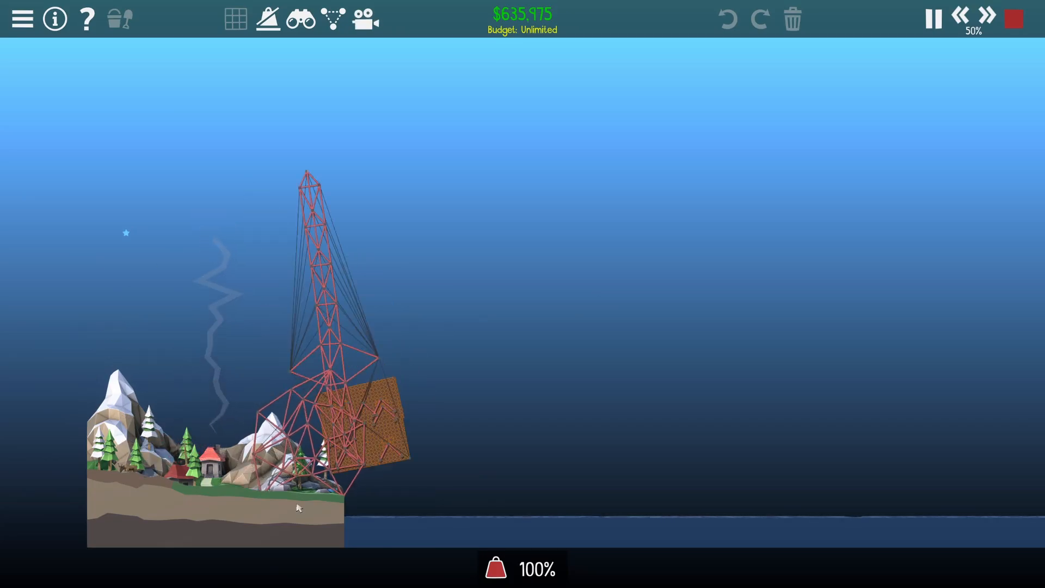
left_click(1012, 19)
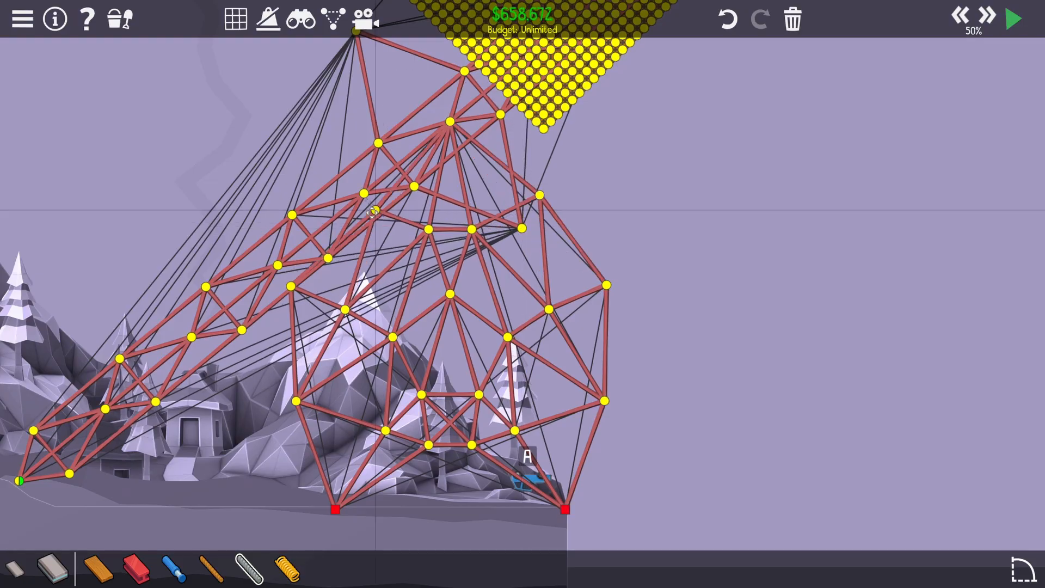
left_click(1013, 19)
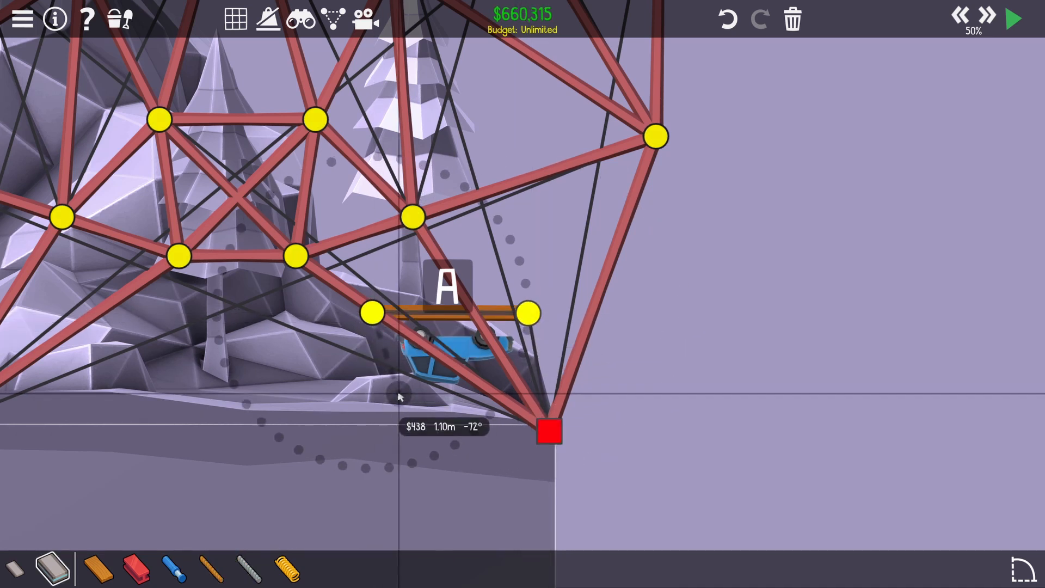
left_click(1013, 18)
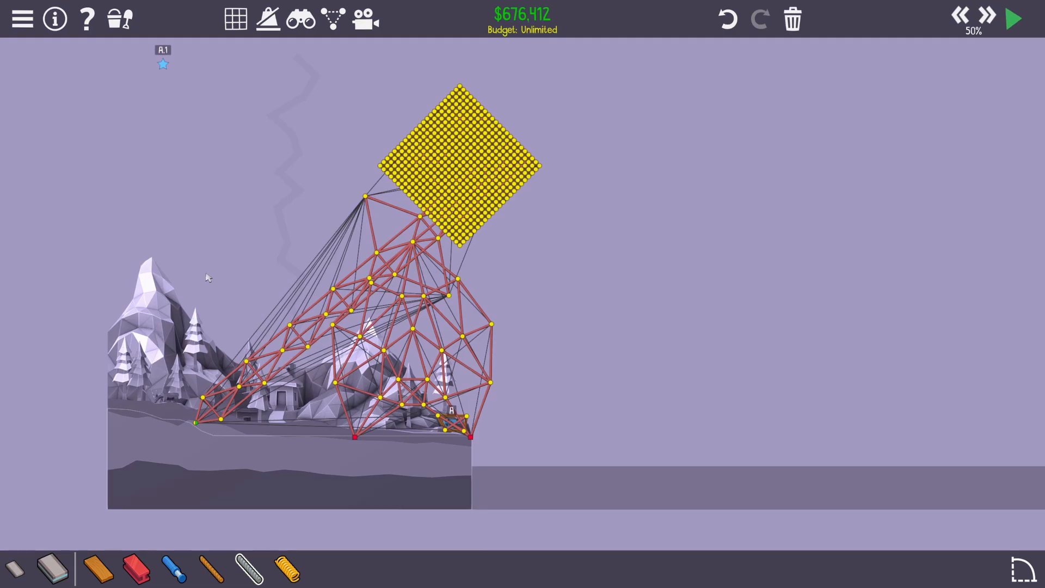
Start the trebuchet simulation to watch the tower tip over the left bank
left_click(118, 18)
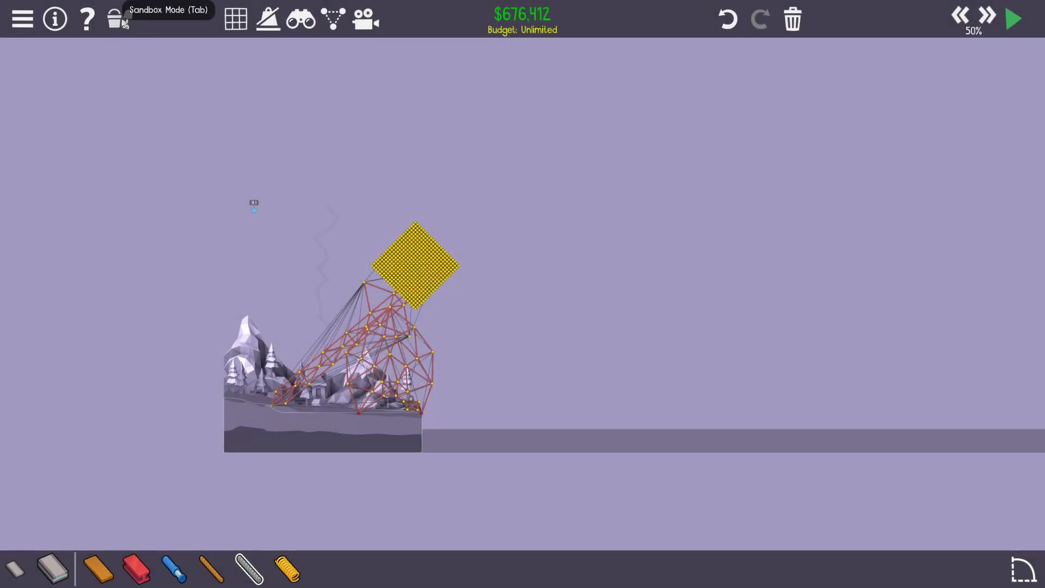
left_click(1013, 18)
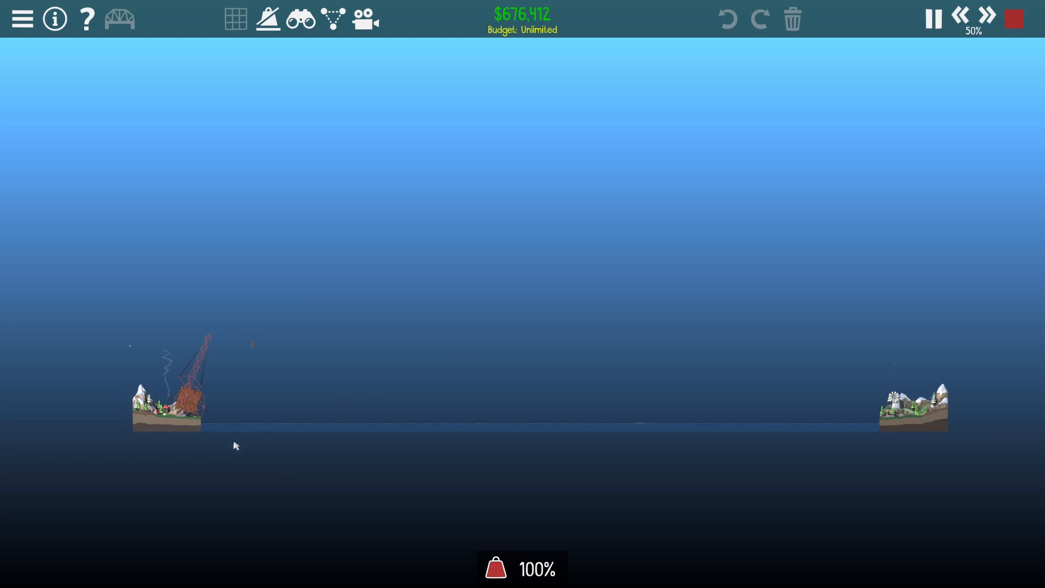
Stop the test and add new red steel tower beams beneath the counterweight, reaching about $699,100
left_click(120, 18)
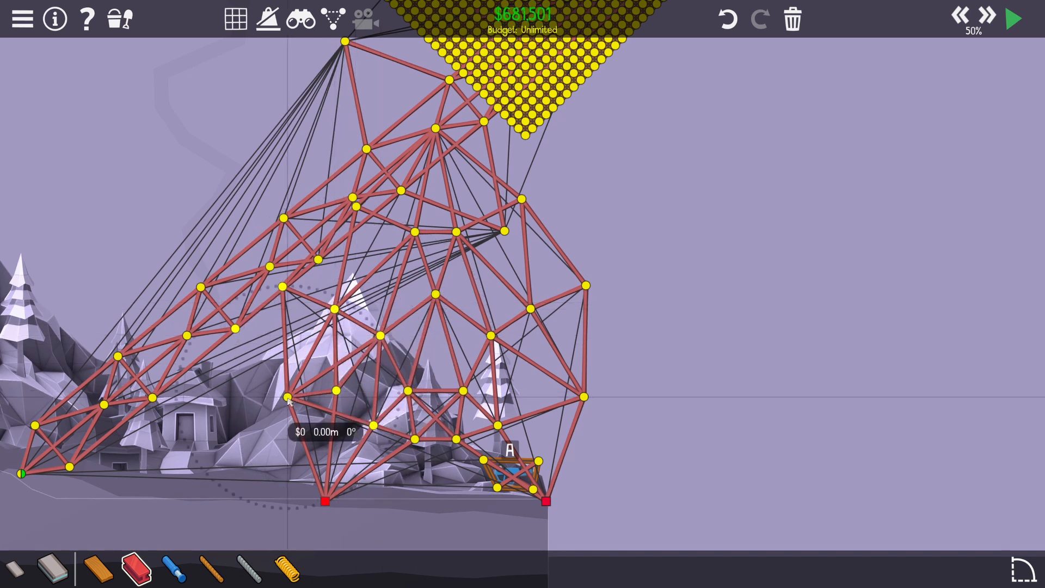
left_click(1013, 18)
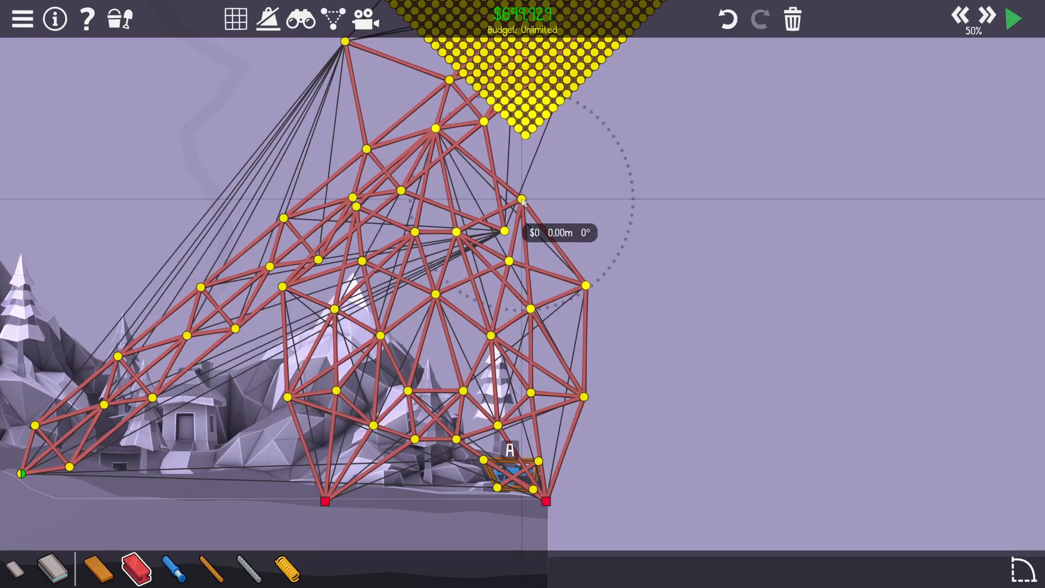
Test-fire the trebuchet, sending the tower tipping over the left bank
left_click(1012, 18)
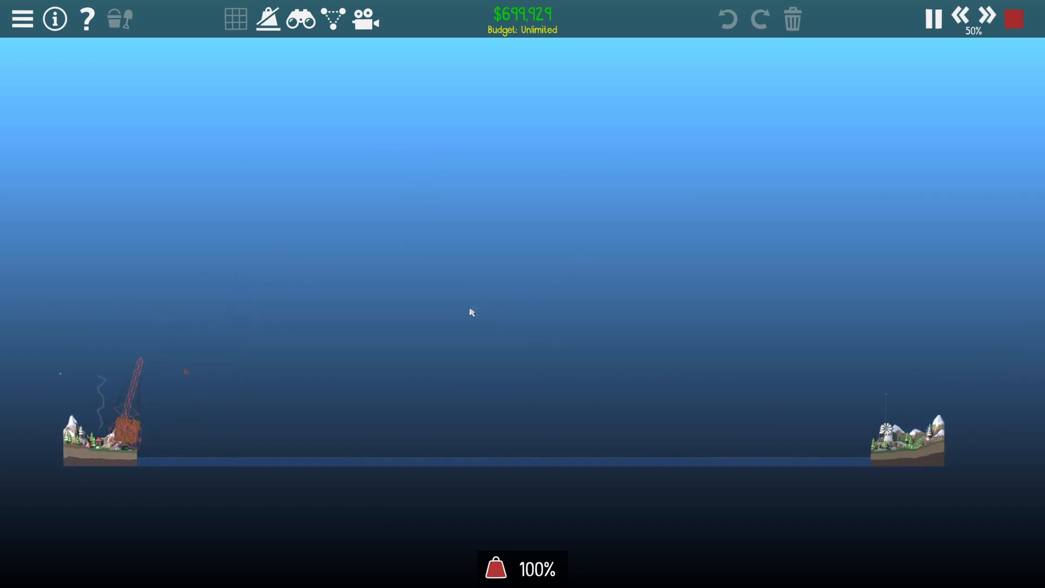
mouse_move(426, 317)
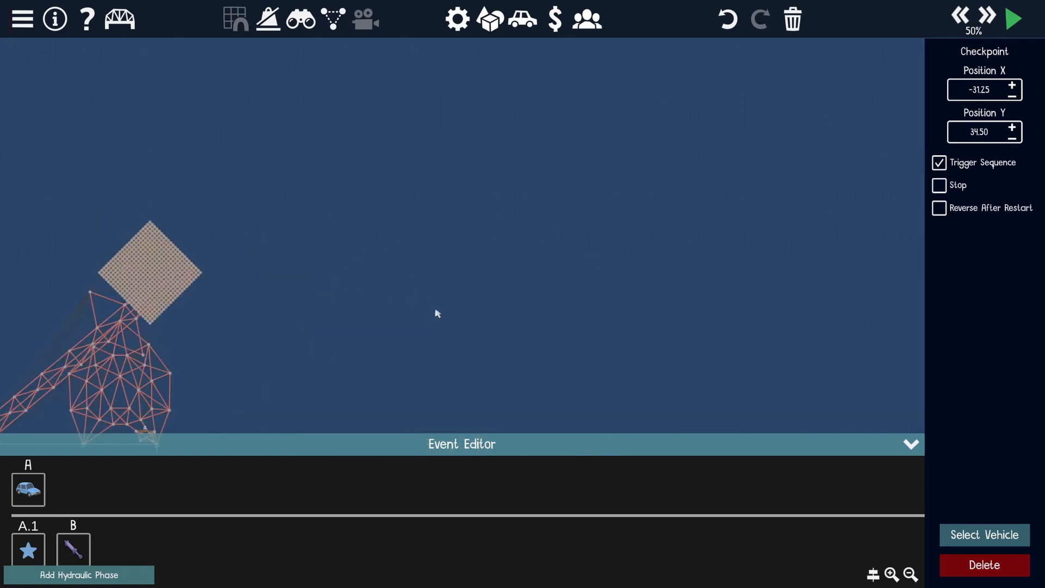
Return to building with the counterweight intact and materials near $699,900
left_click(1012, 18)
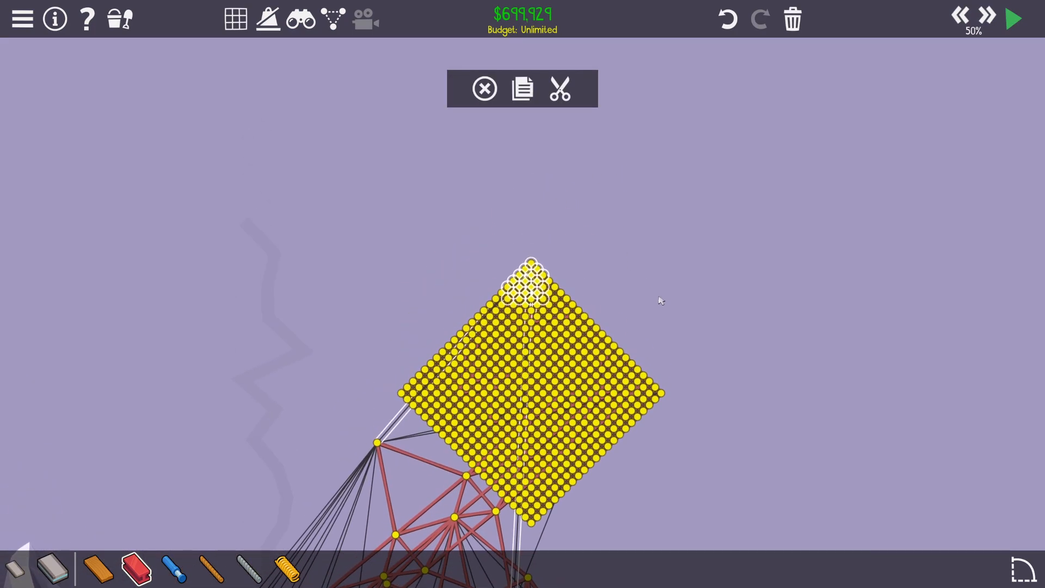
Copy the selected top corner section of the yellow road-block counterweight
left_click(1013, 19)
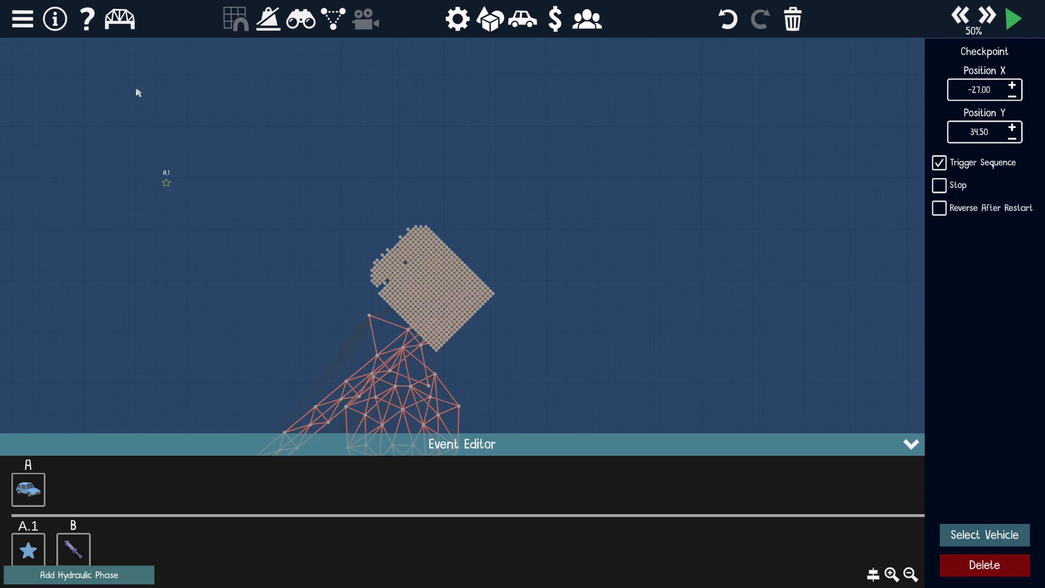
Return to building and grow the counterweight with extra road-block pieces to about $797,600
left_click(1013, 19)
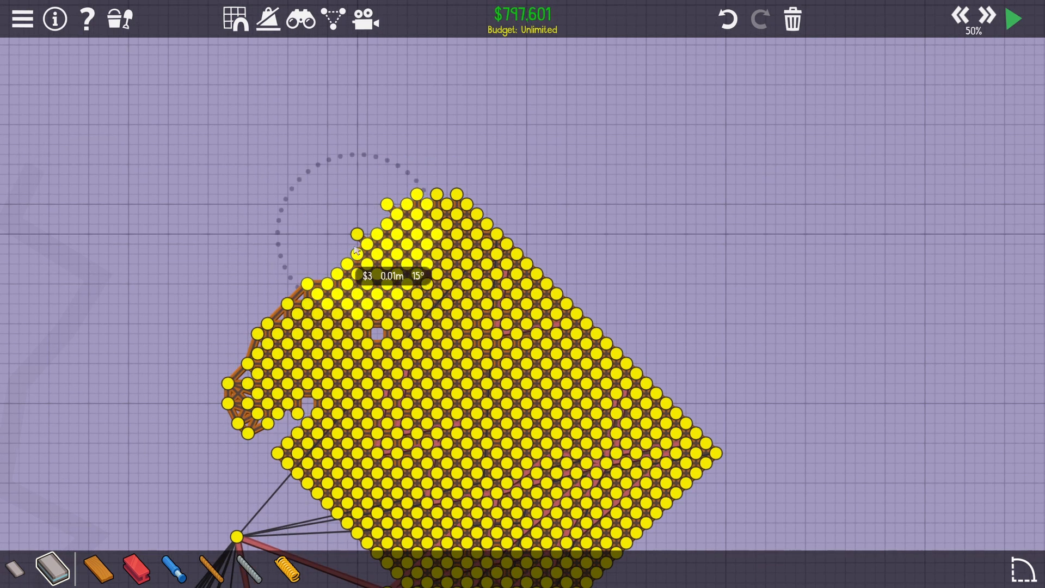
Paste a copied road-block section onto the counterweight, raising materials to about $865,900
left_click(1013, 19)
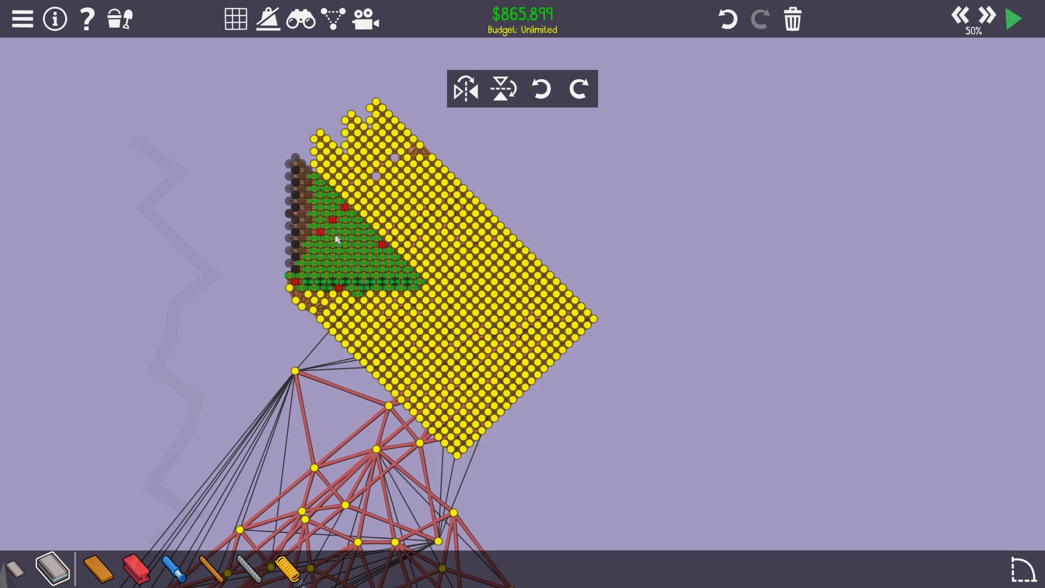
left_click(1012, 19)
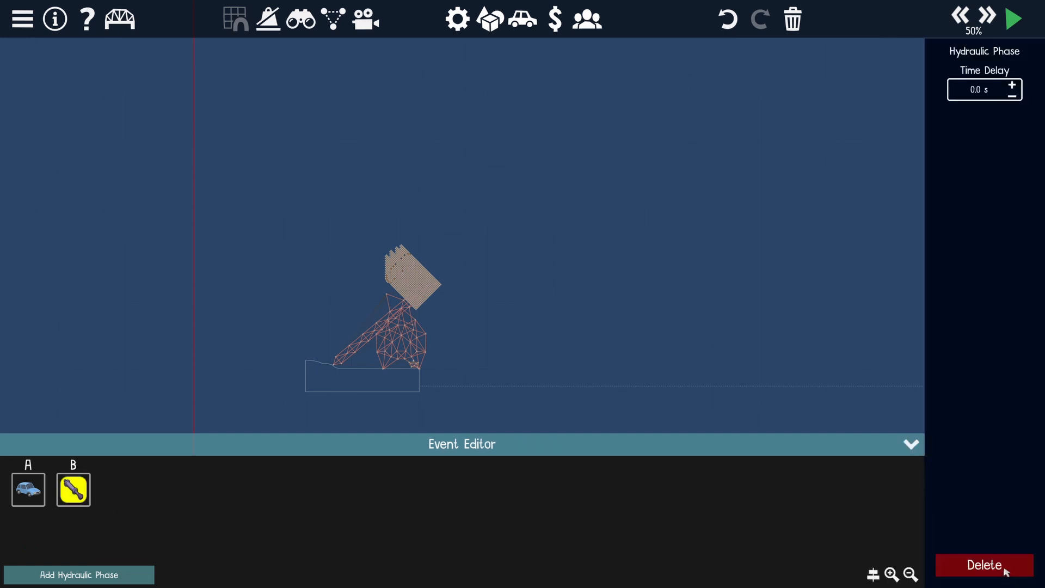
Delete hydraulic phase B so the event sequence lists car A alone
left_click(985, 565)
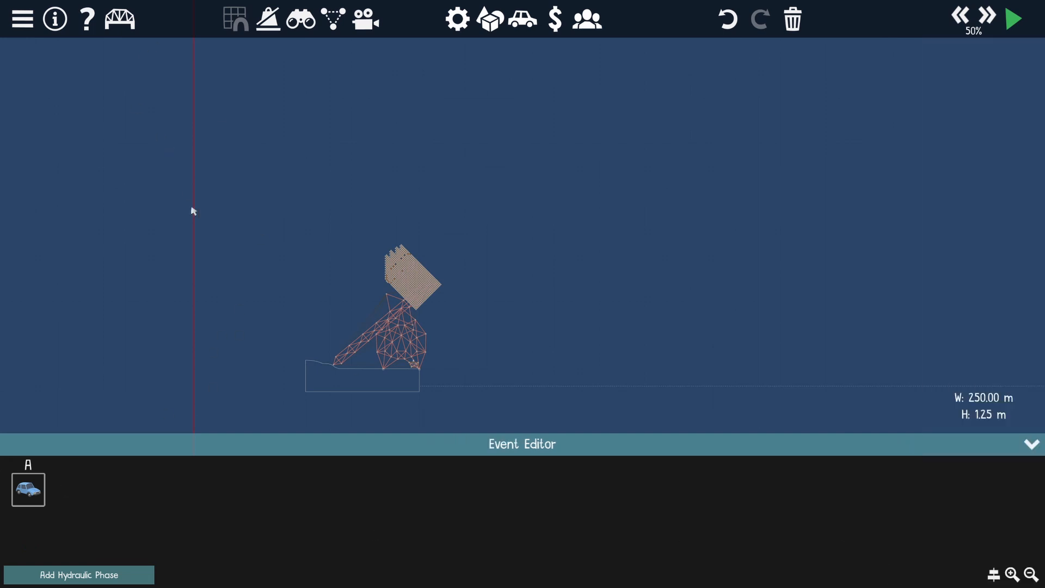
Try Serenity Valley, Glowing Gorge and Pine Mountains, then set the level theme to Tranquil Oasis
left_click(457, 18)
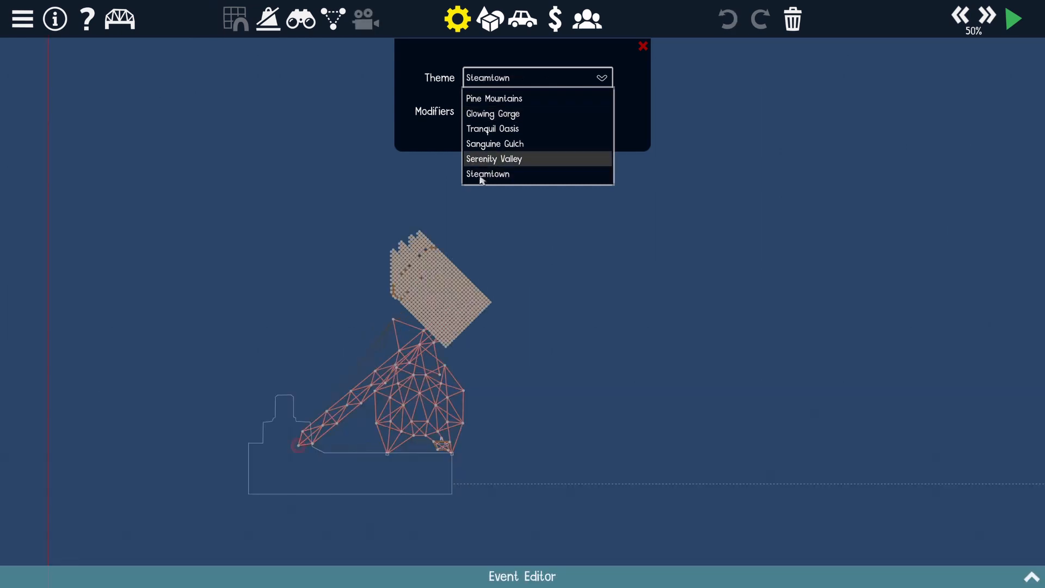
left_click(493, 159)
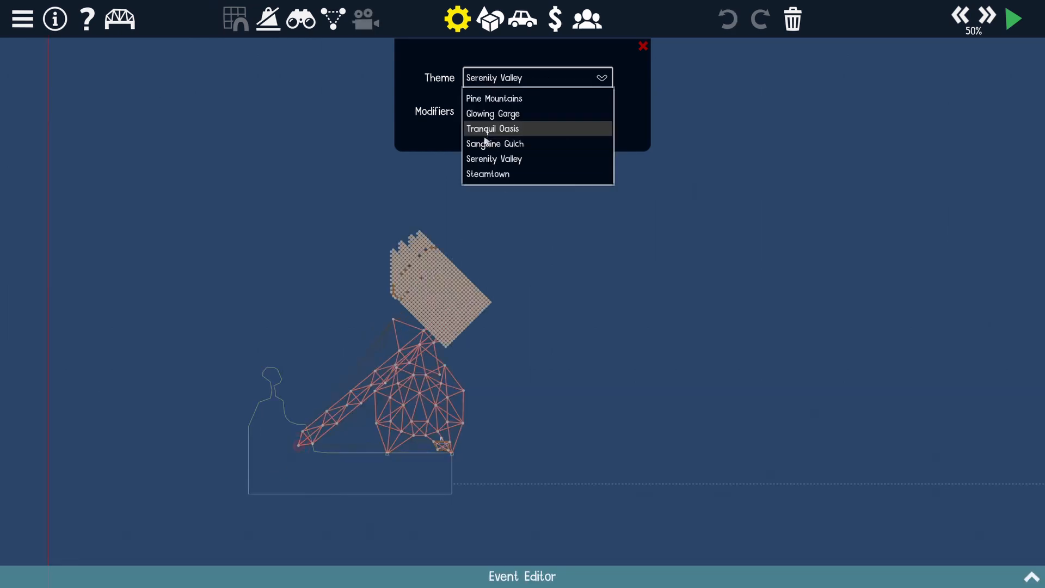
left_click(494, 144)
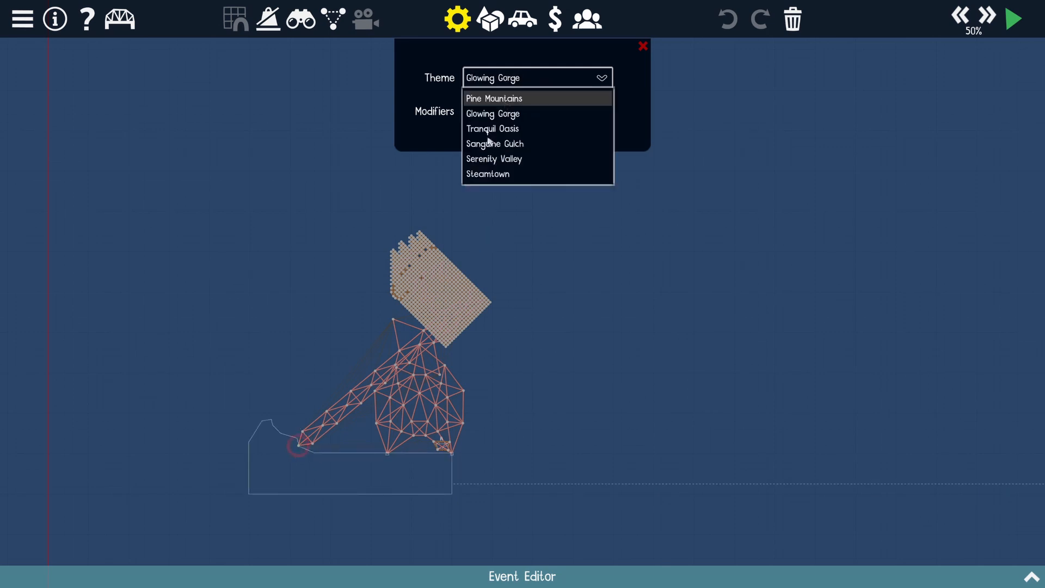
left_click(493, 98)
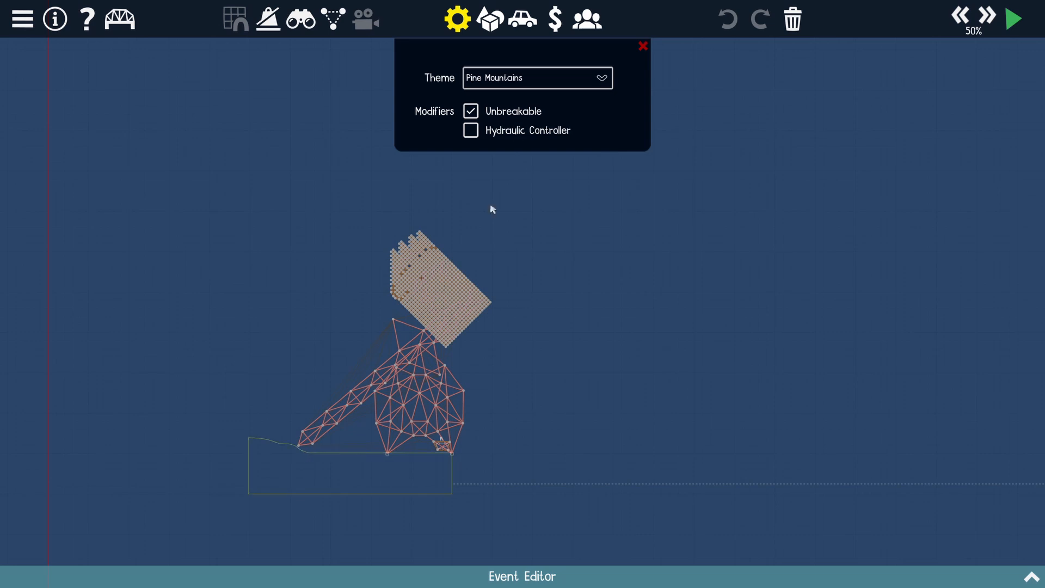
left_click(537, 79)
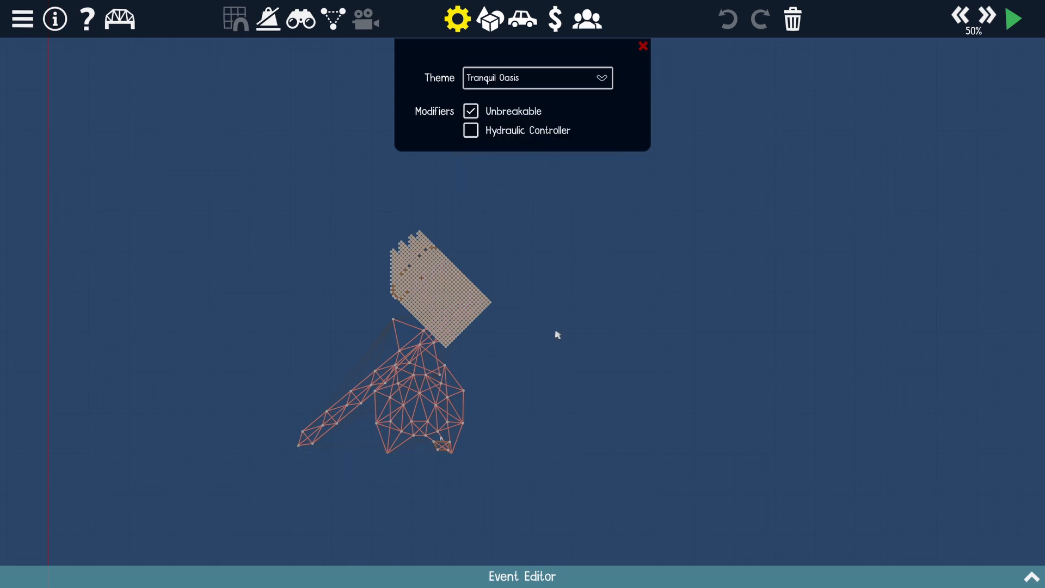
left_click(1013, 18)
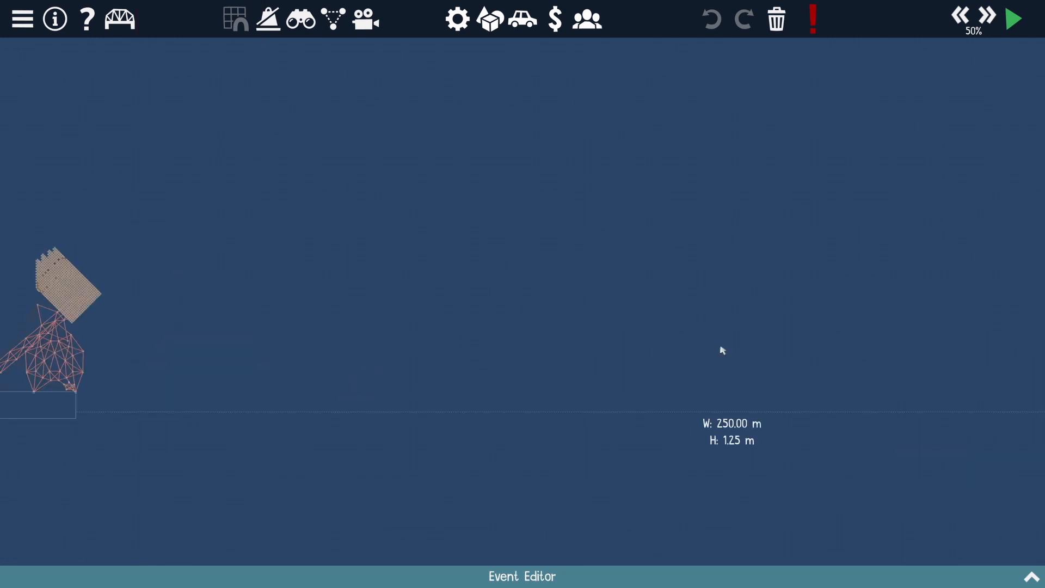
Test-launch the trebuchet under Tranquil Oasis, flinging the car high
left_click(1011, 18)
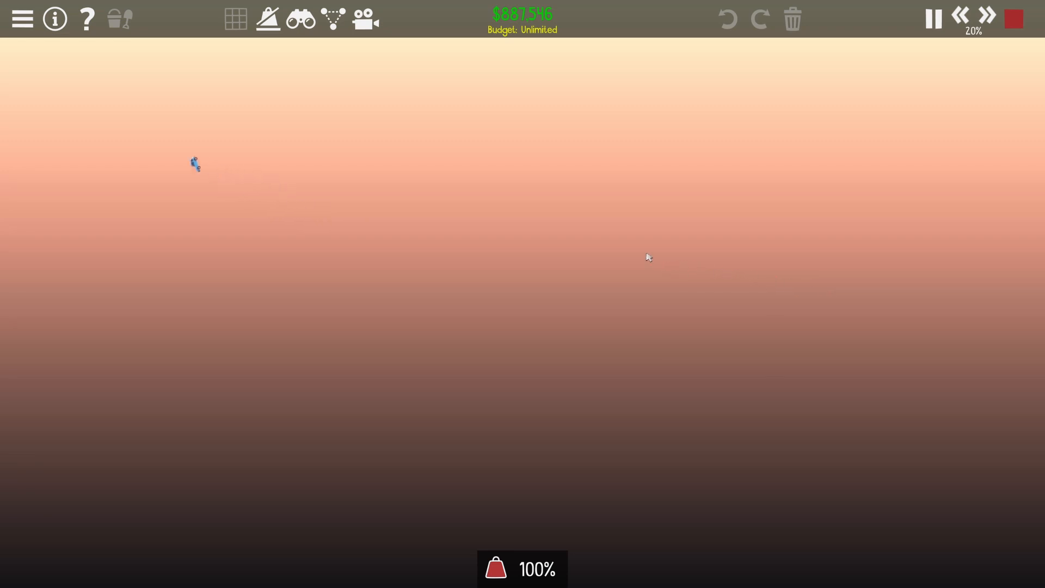
mouse_move(781, 306)
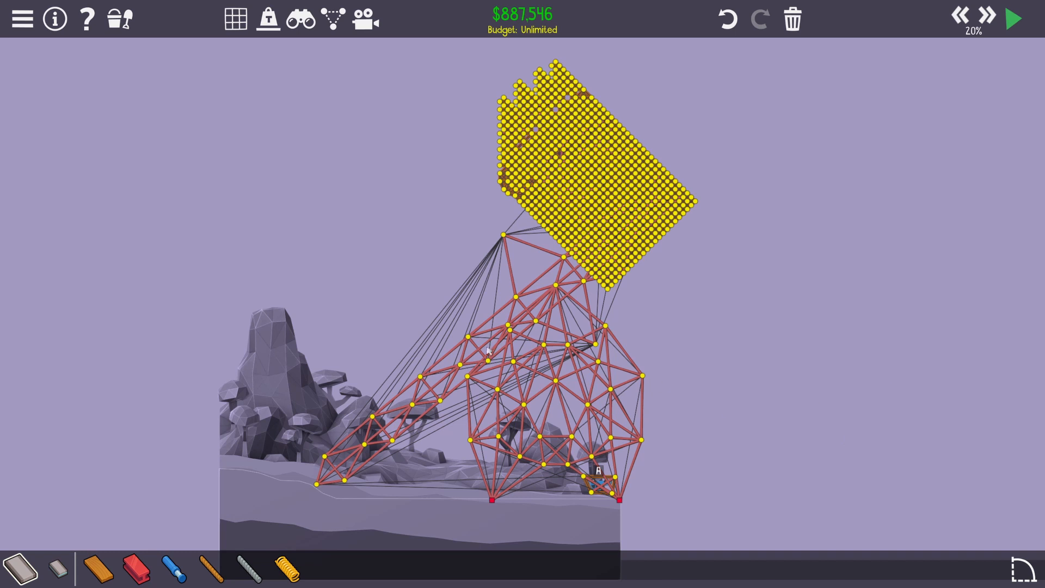
mouse_move(669, 320)
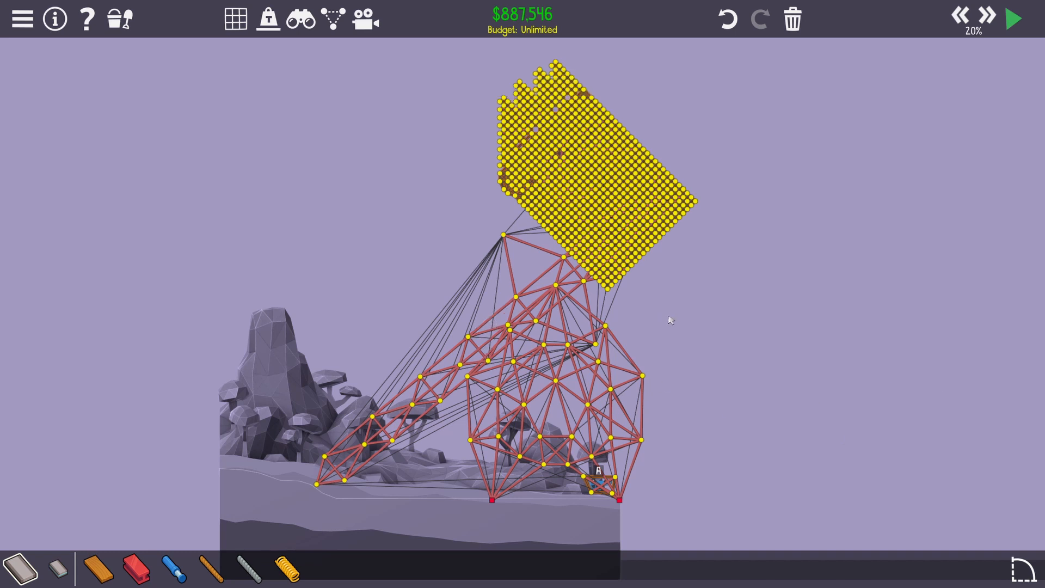
mouse_move(966, 355)
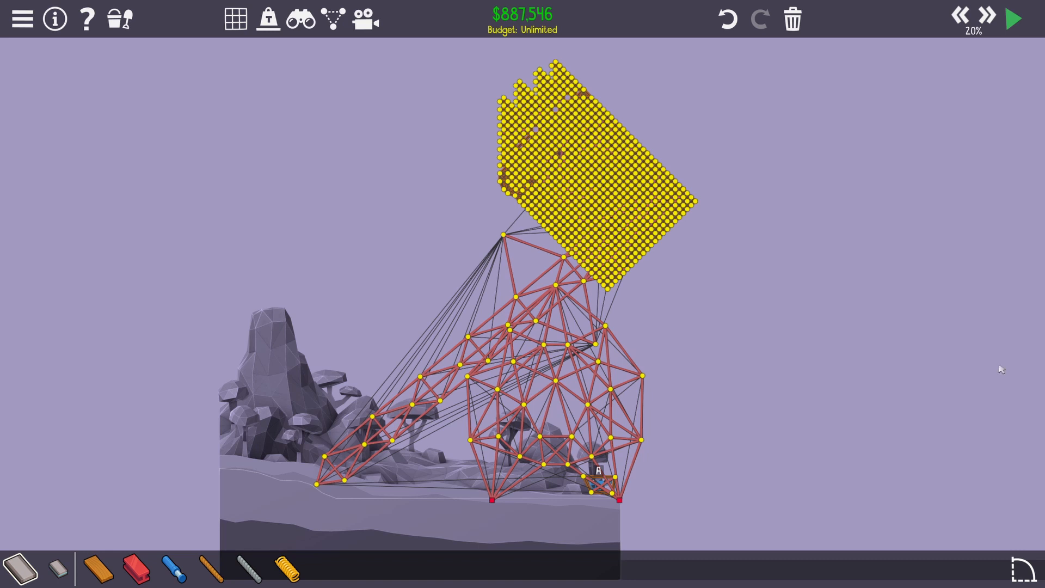
Show the sandbox level layout with the victory flag at X 275.00, 20 m tall
left_click(1013, 18)
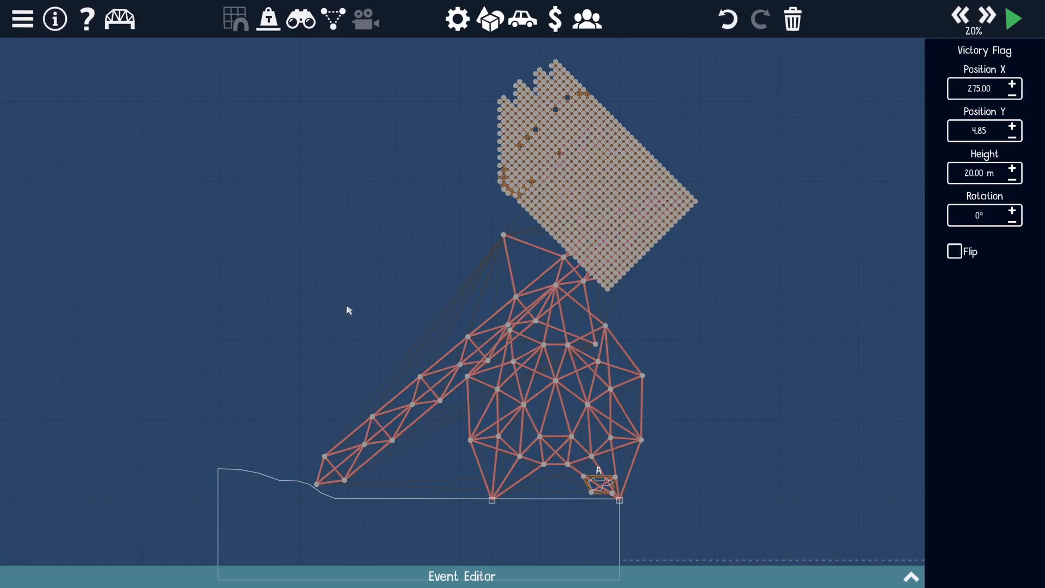
Return to build mode on Tranquil Oasis, then bring up the Save Sandbox Layout dialog
left_click(457, 19)
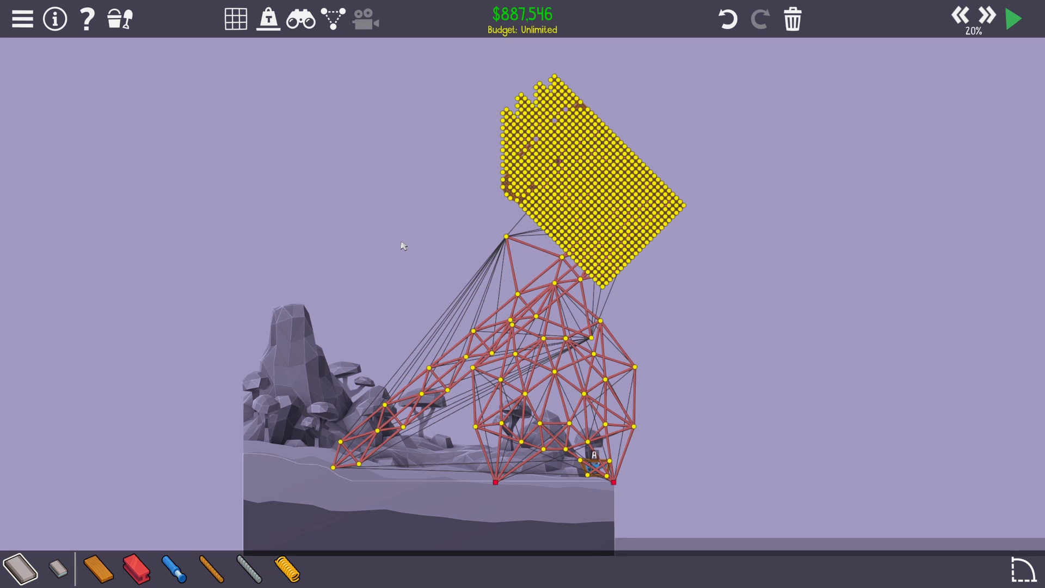
left_click(1014, 19)
type("Trebuchet v2")
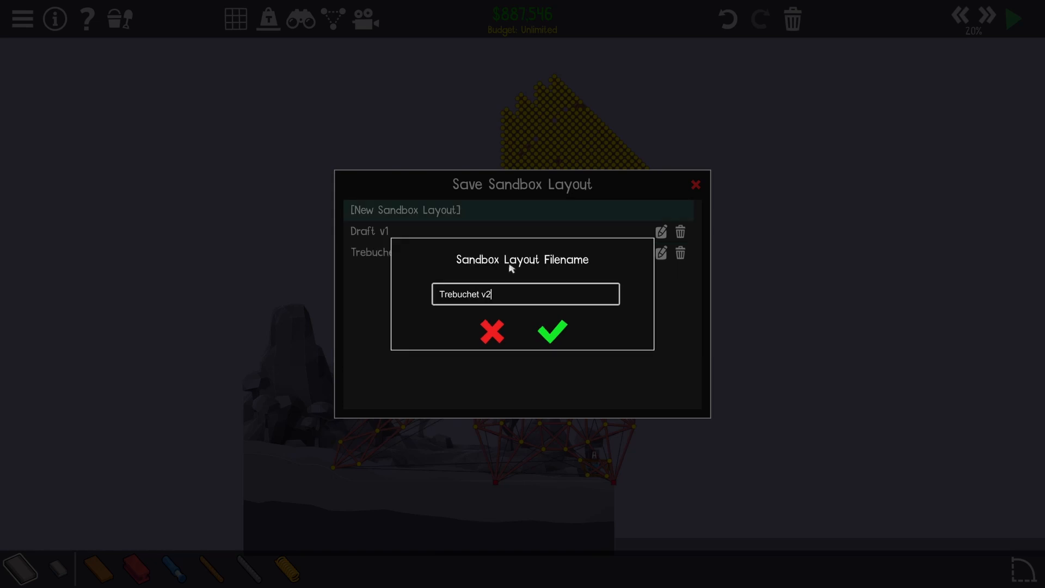
Confirm saving the trebuchet build as sandbox layout 'Trebuchet v2'
left_click(551, 332)
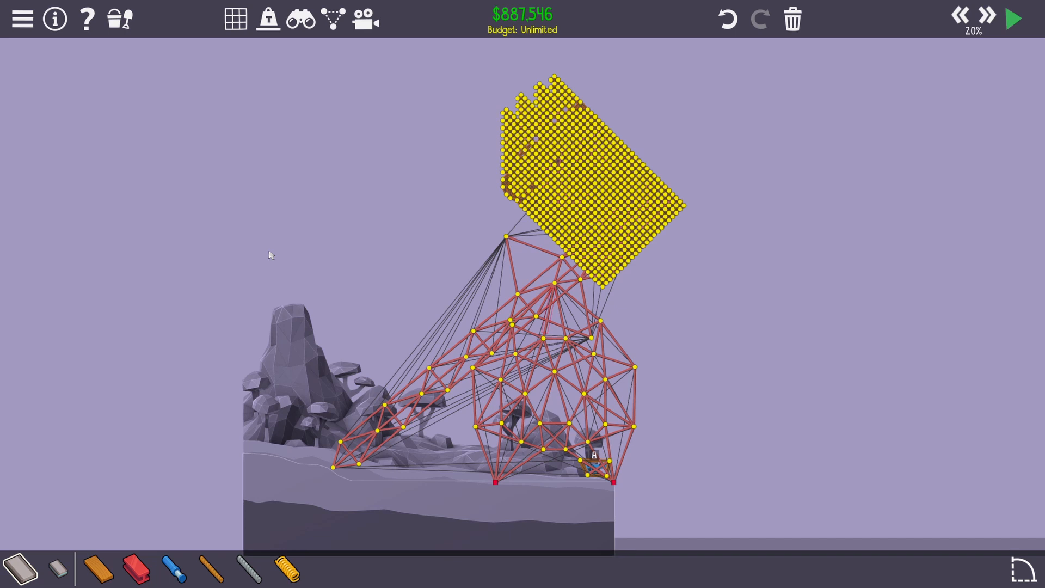
mouse_move(175, 260)
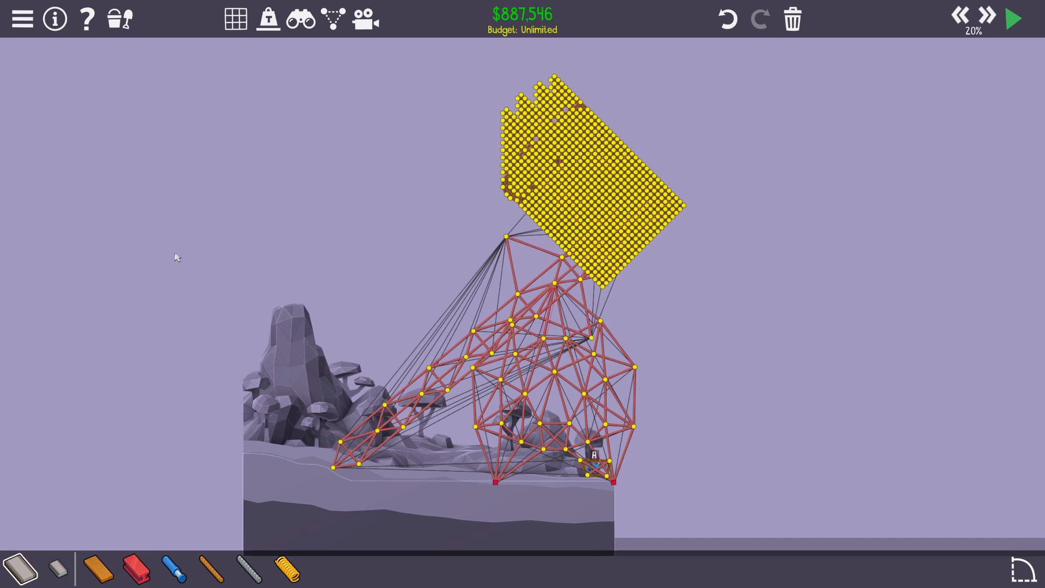
mouse_move(187, 259)
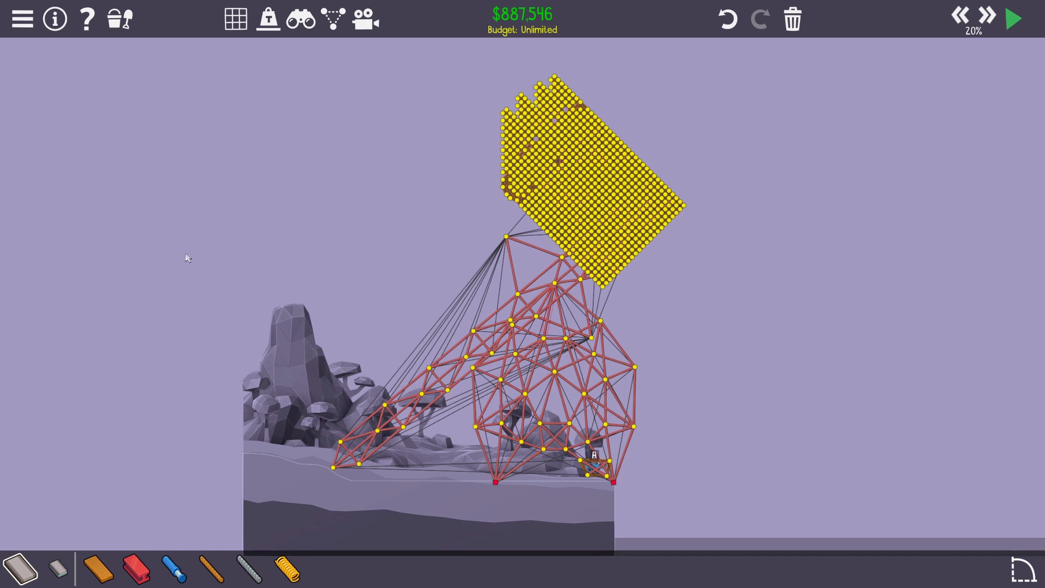